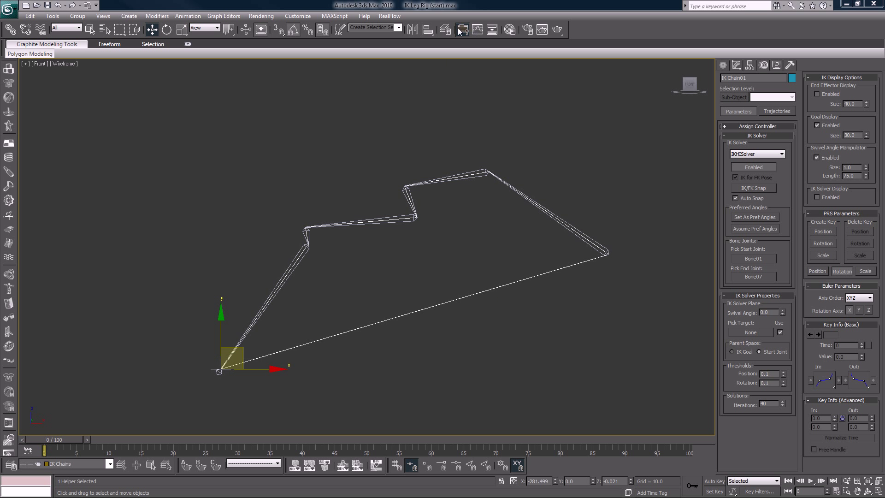
- In the Layer Manager, select the IK Chains layer and rename the new Layer01 to 'Helpers'
left_click(462, 29)
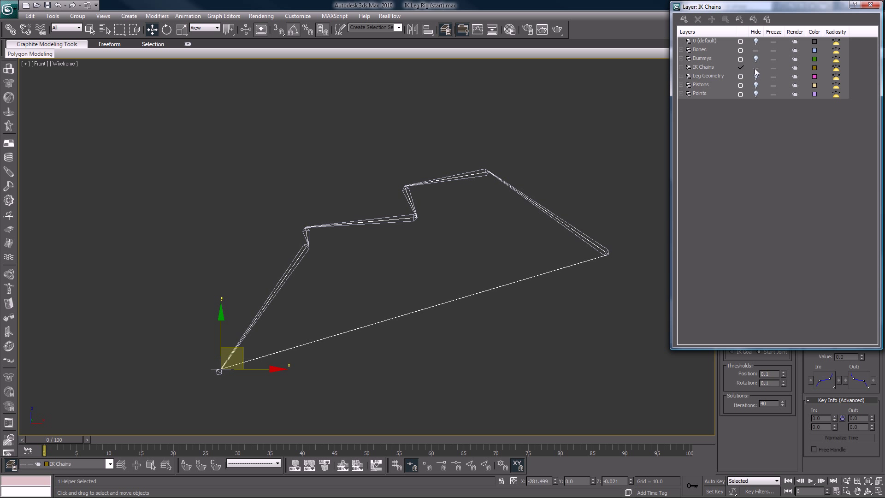
left_click(320, 396)
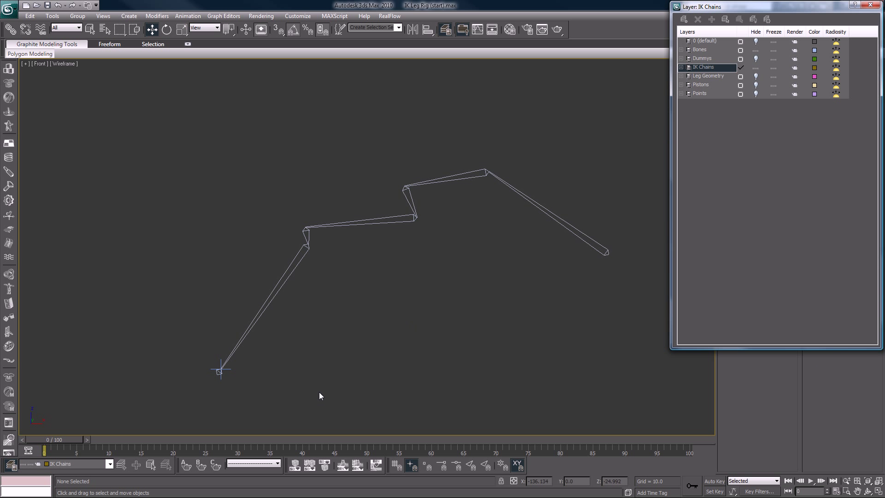
left_click(220, 381)
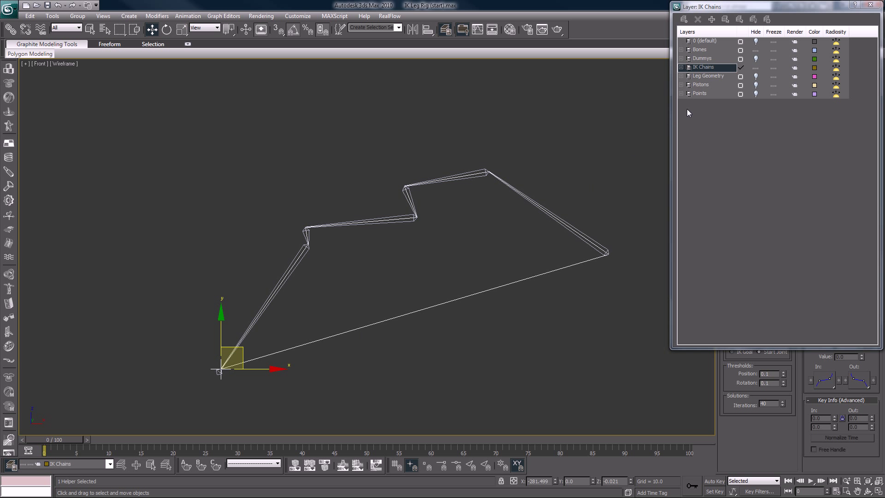
mouse_move(716, 87)
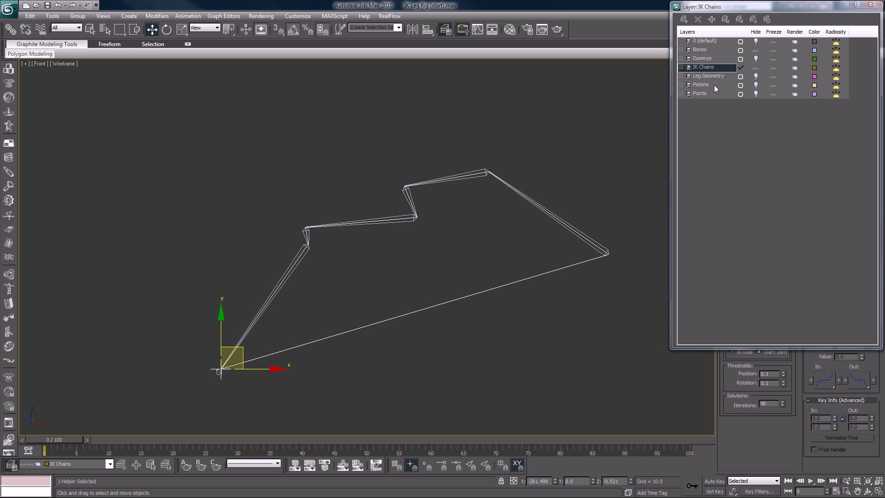
mouse_move(717, 117)
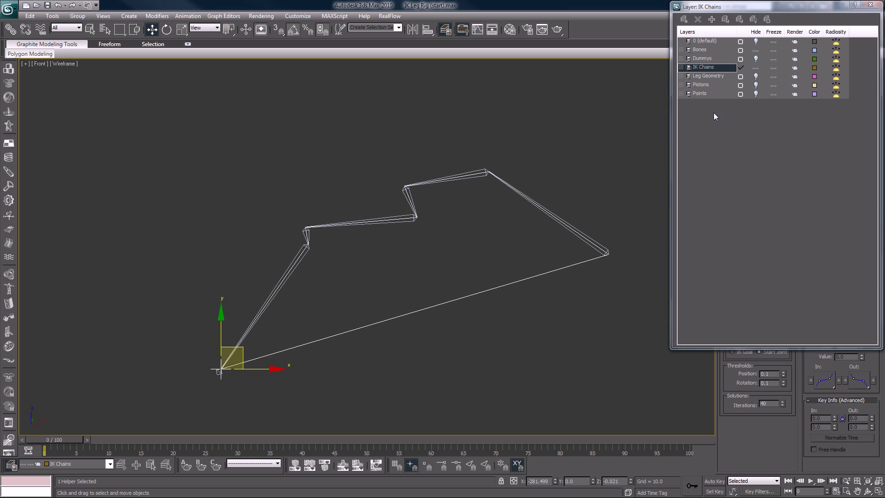
mouse_move(708, 101)
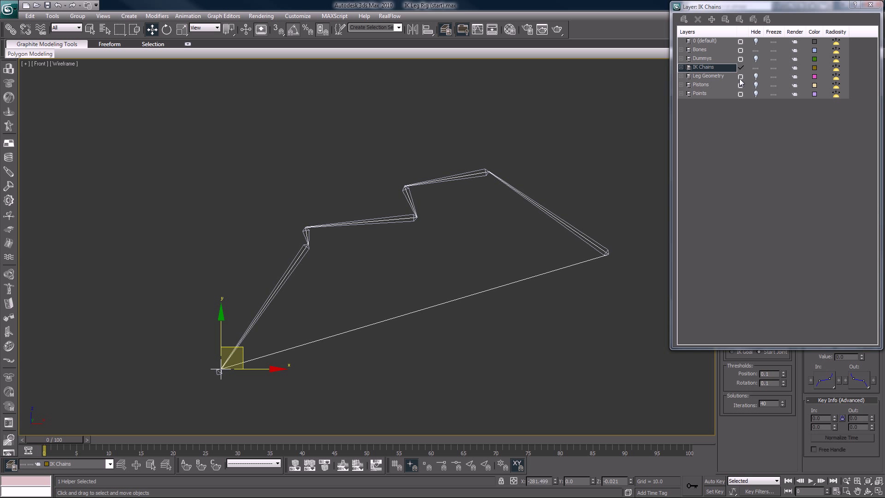
mouse_move(710, 138)
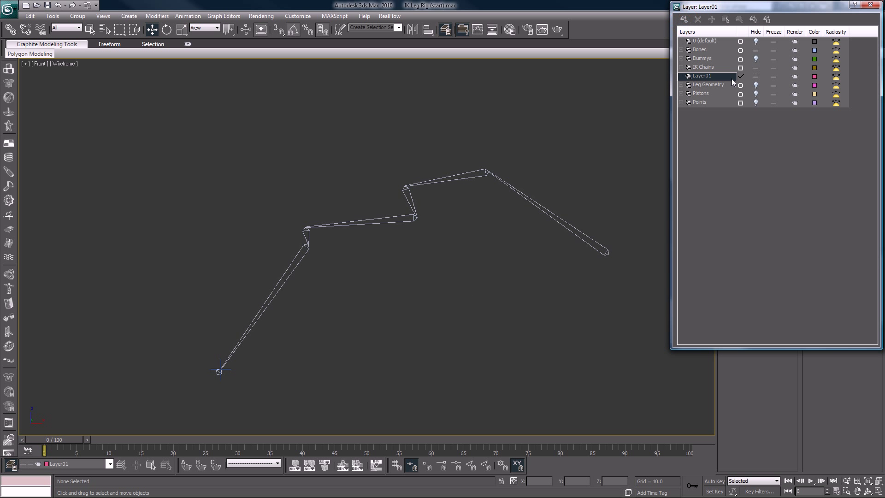
double_click(702, 75)
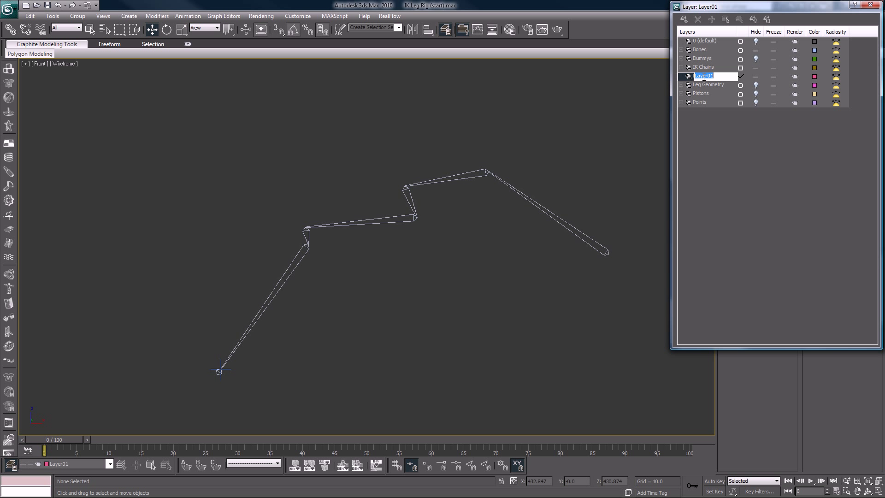
type("Helpers")
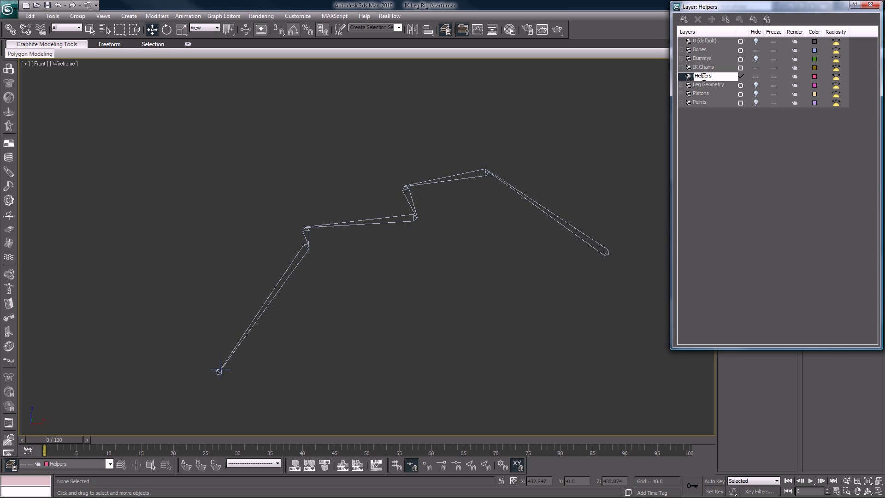
left_click(704, 76)
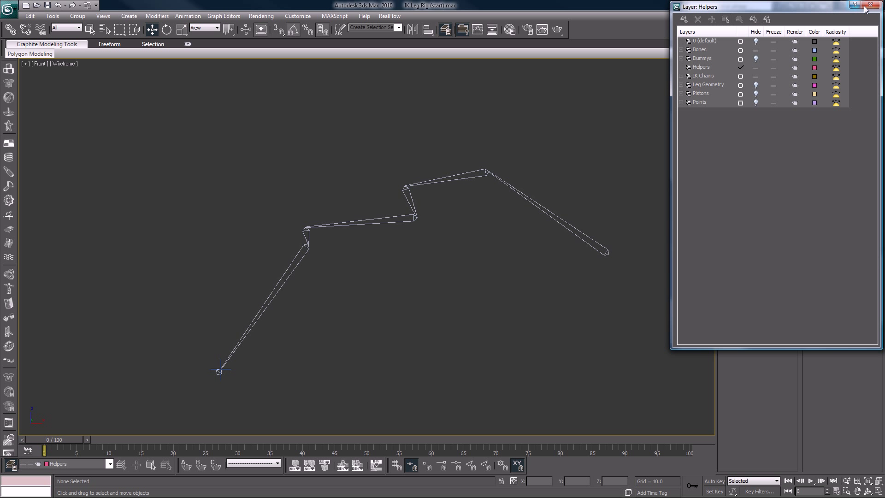
- Place a box point helper, Point08, at the leg chain's base with size 130
left_click(873, 5)
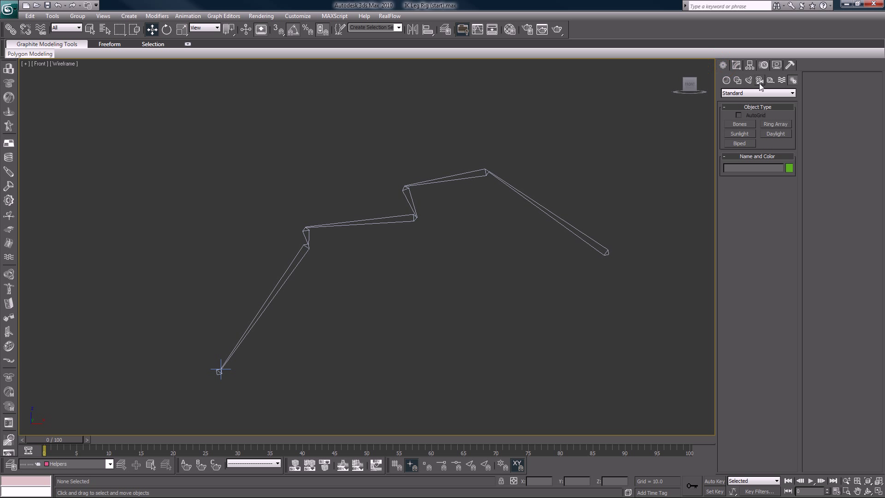
left_click(760, 80)
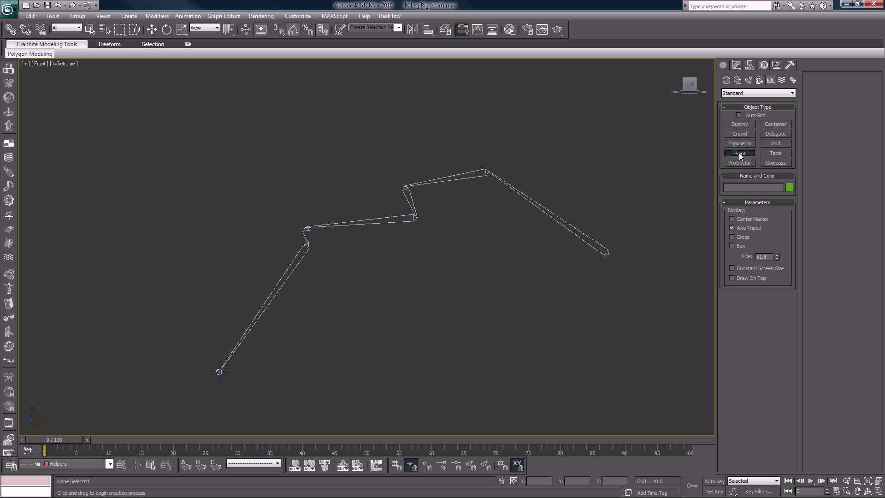
left_click(732, 246)
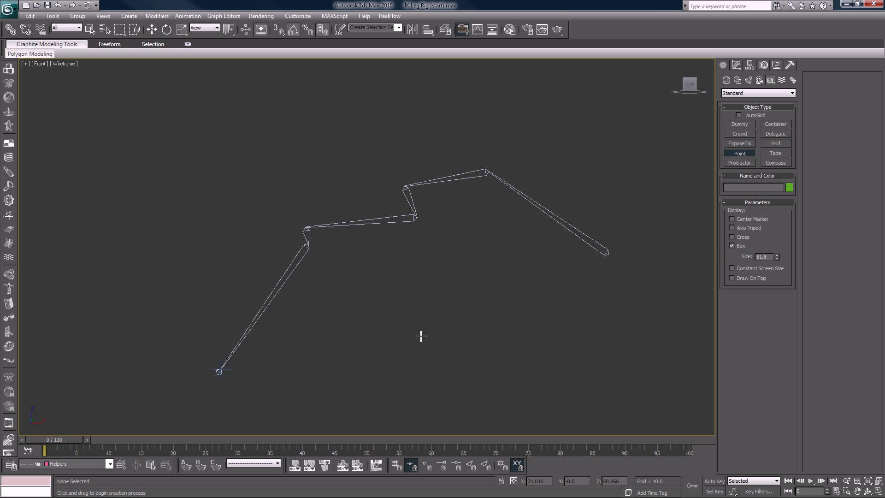
left_click(247, 371)
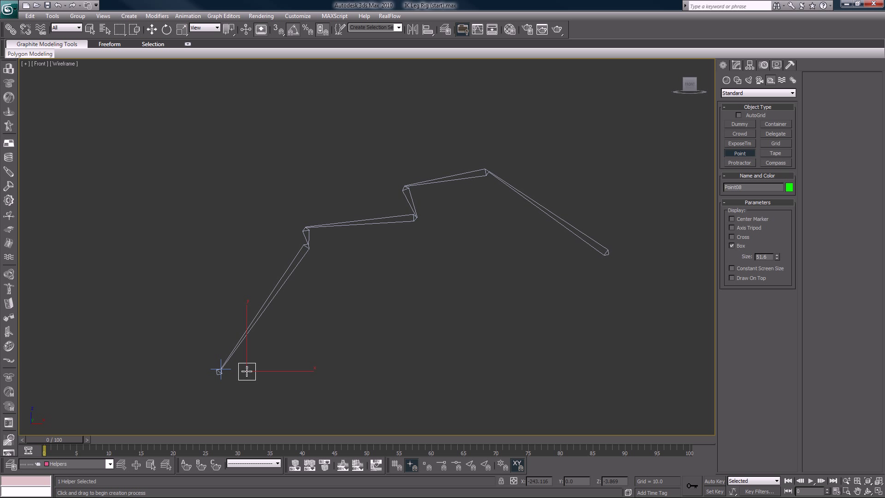
left_click(776, 259)
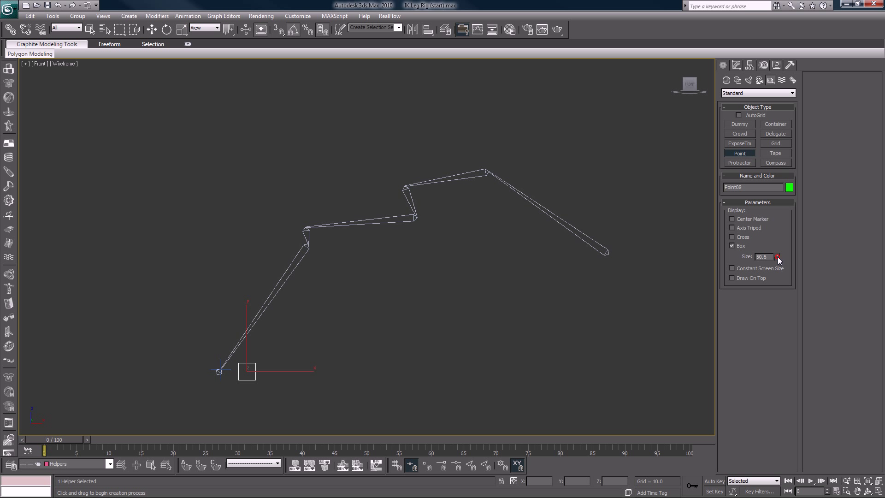
left_click_drag(777, 256, 777, 265)
type("130")
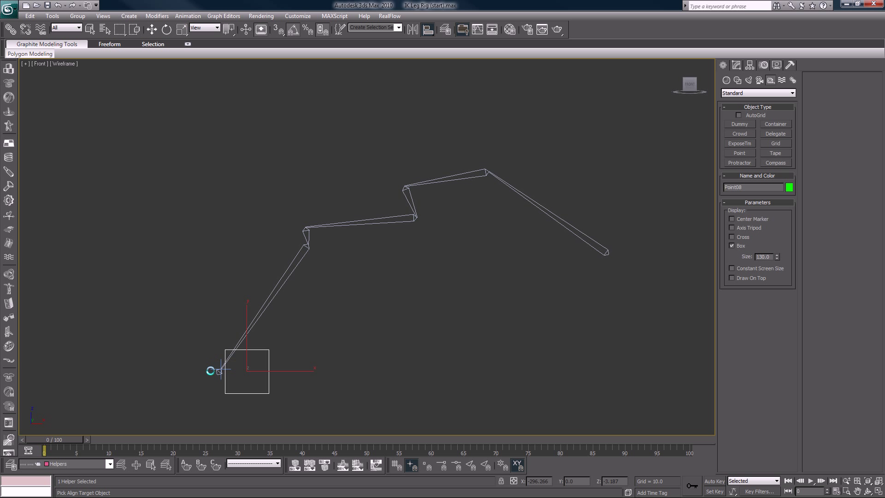
- Align Point08's position to IK Chain01's pivot without orientation, then link IK Chain01 to it
left_click(220, 378)
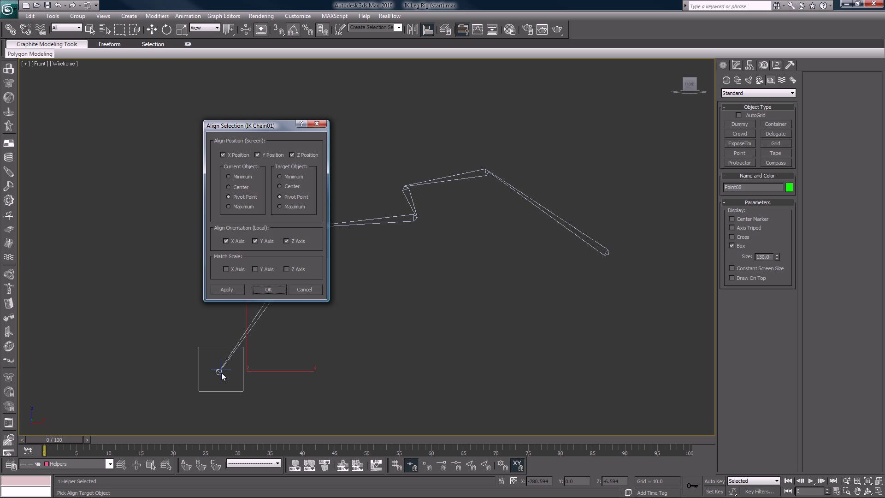
left_click(226, 240)
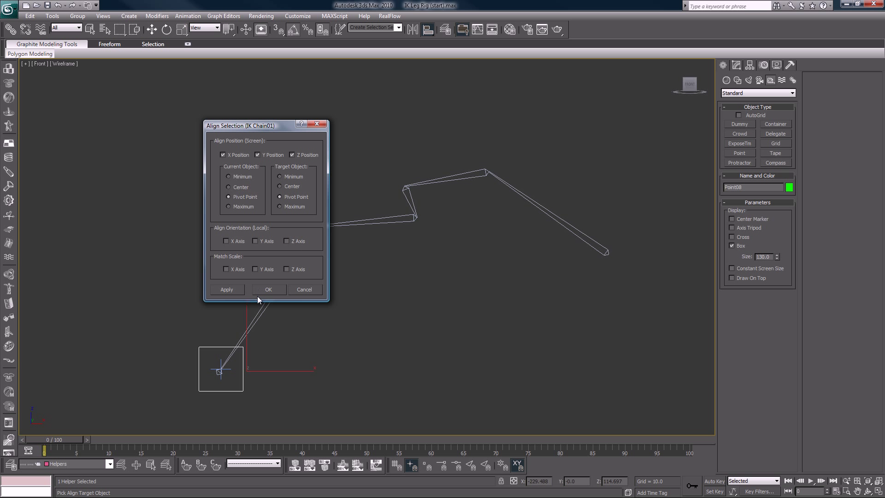
left_click(270, 289)
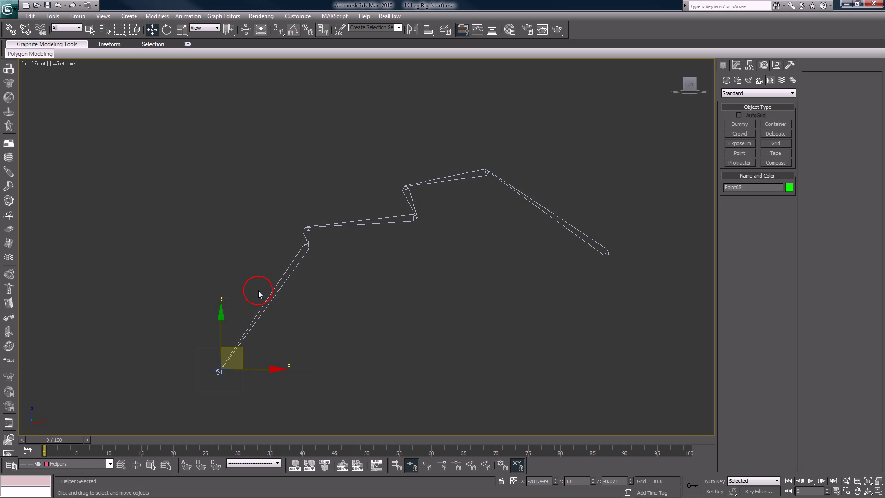
left_click(184, 259)
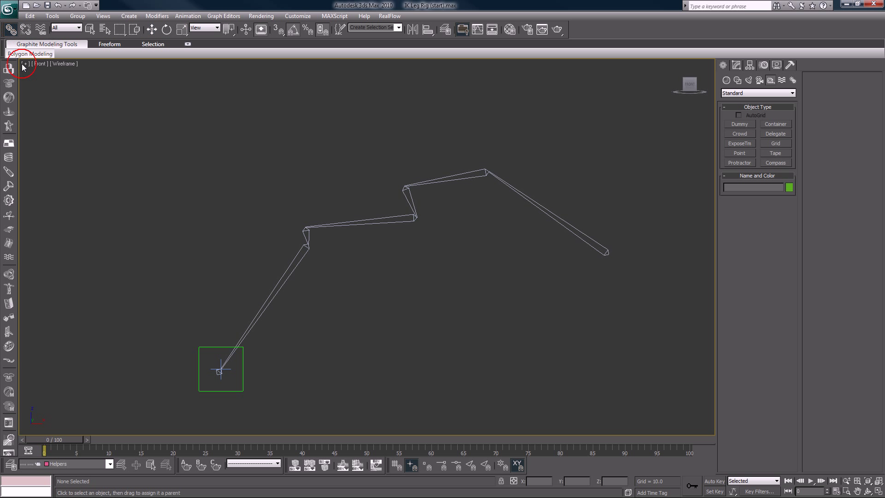
left_click(220, 371)
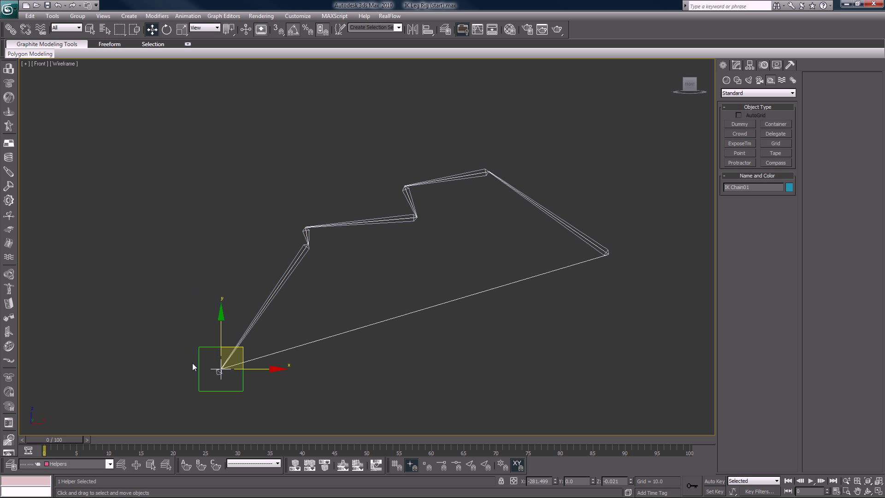
mouse_move(192, 343)
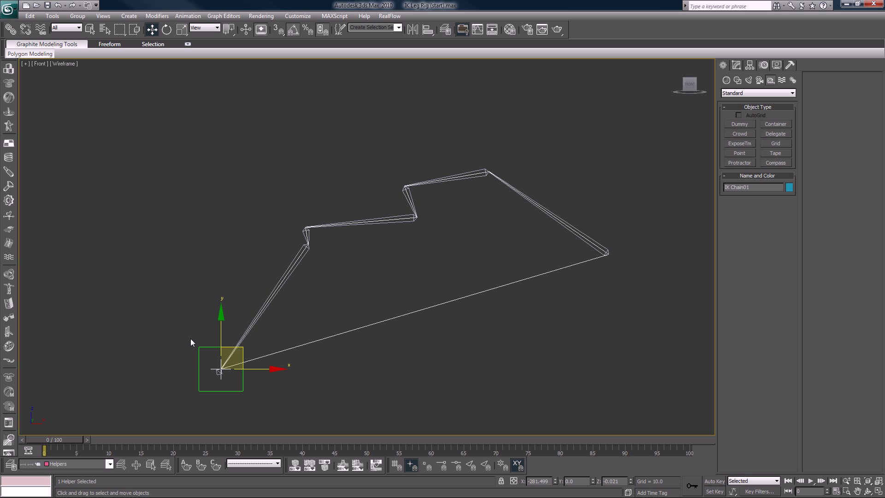
mouse_move(201, 301)
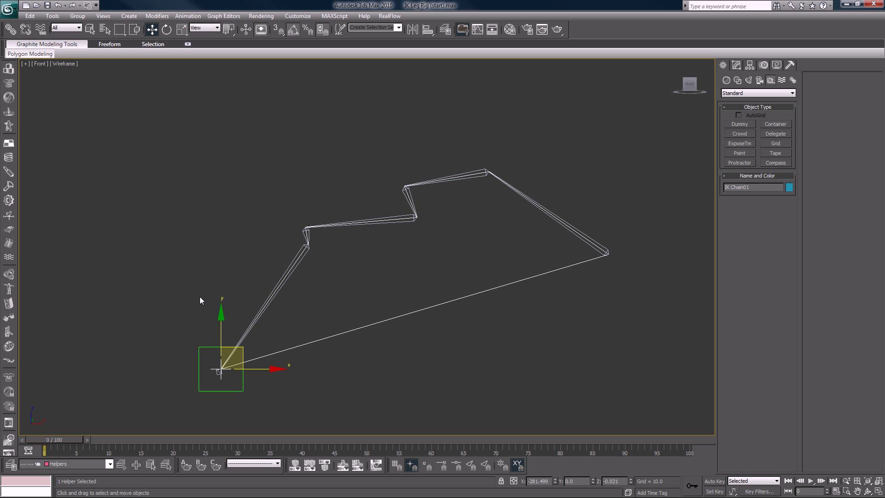
mouse_move(298, 395)
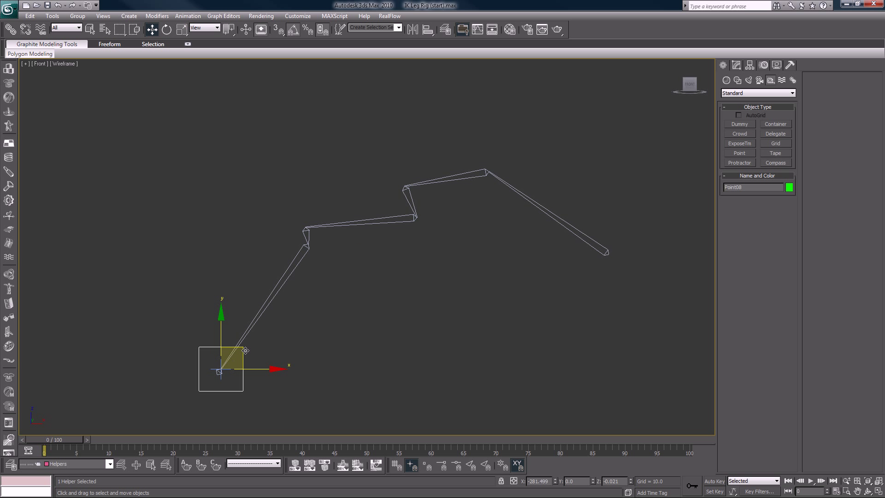
- Drag Point08 around to bend and stretch the leg, confirming the IK chain follows
left_click_drag(220, 367, 135, 341)
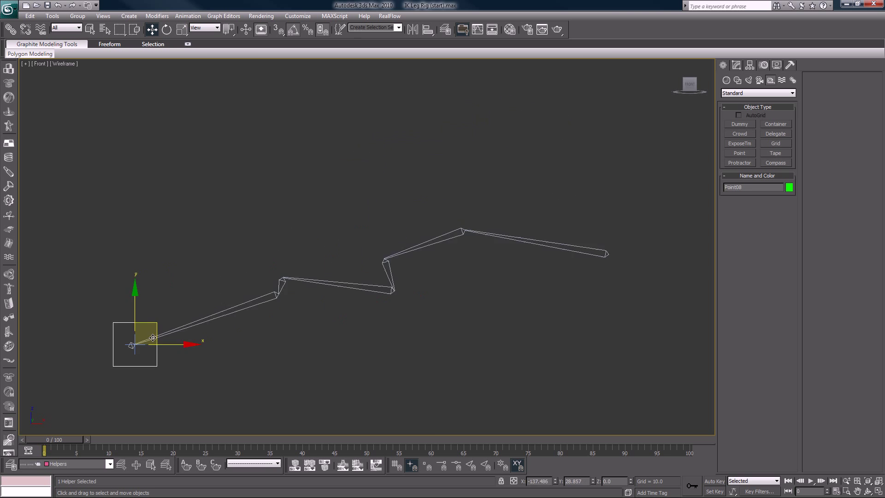
left_click_drag(153, 337, 273, 276)
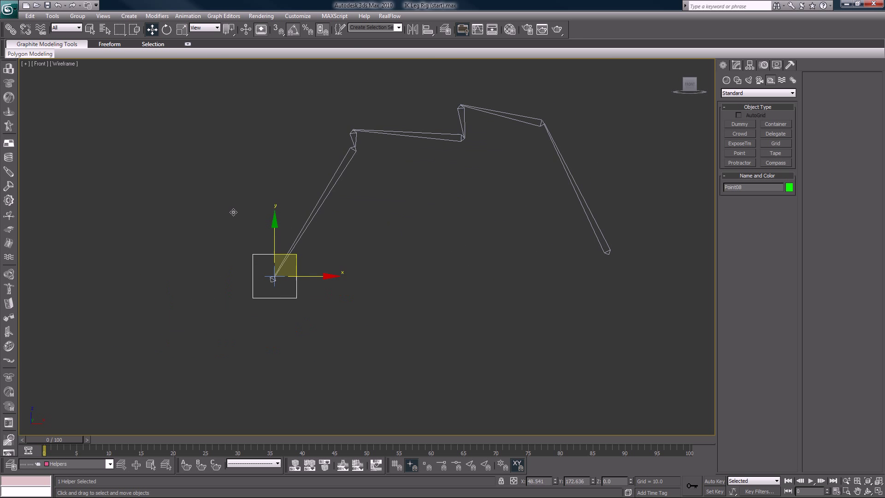
left_click_drag(274, 277, 307, 258)
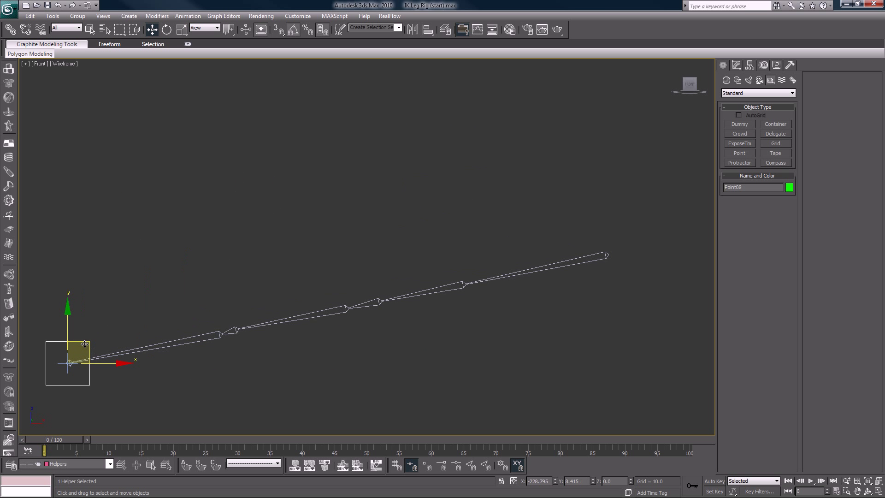
left_click_drag(85, 345, 98, 344)
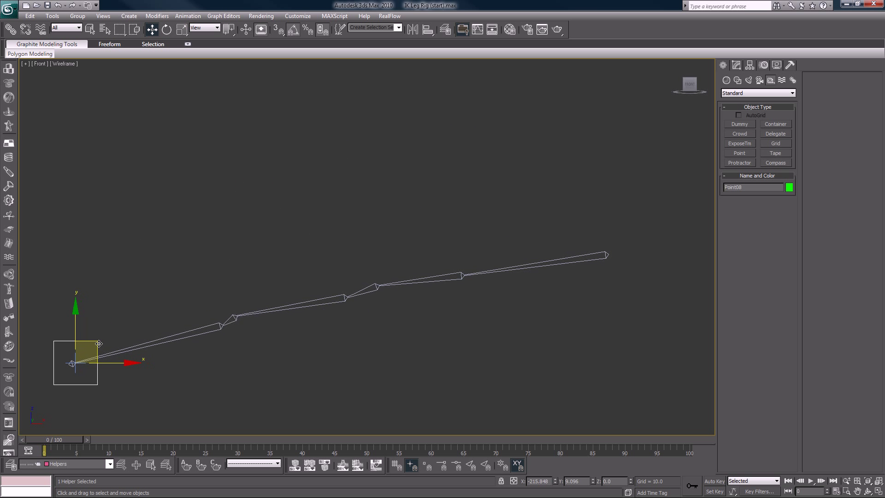
left_click_drag(99, 344, 86, 346)
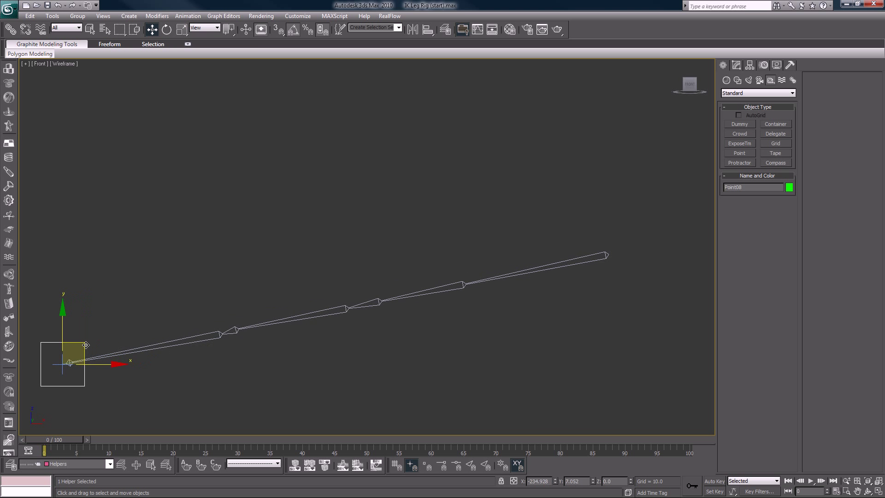
left_click_drag(85, 345, 93, 344)
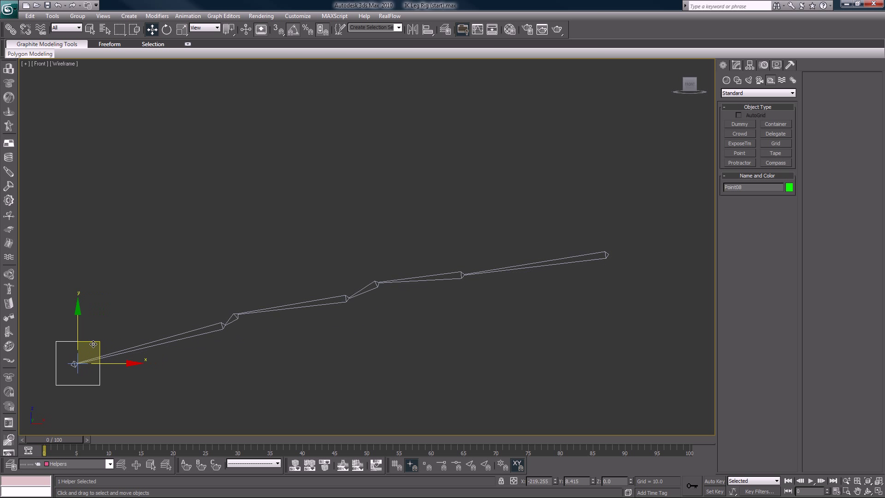
left_click_drag(77, 362, 326, 310)
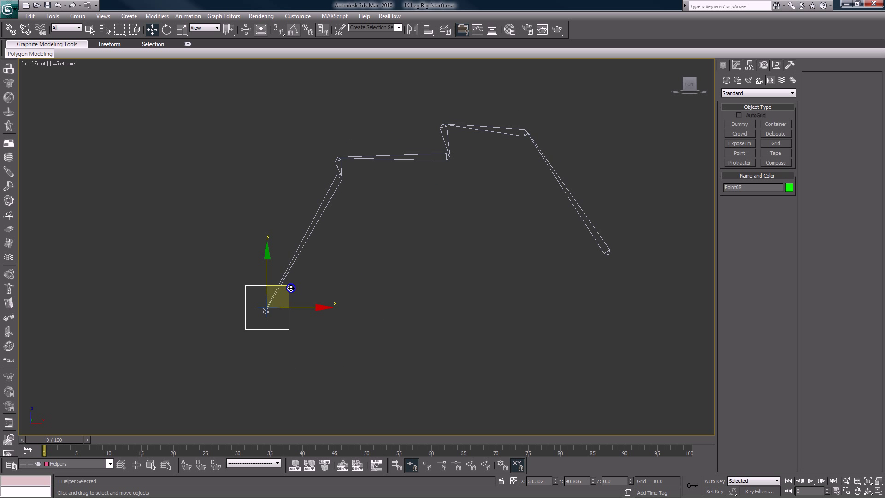
left_click_drag(289, 287, 218, 369)
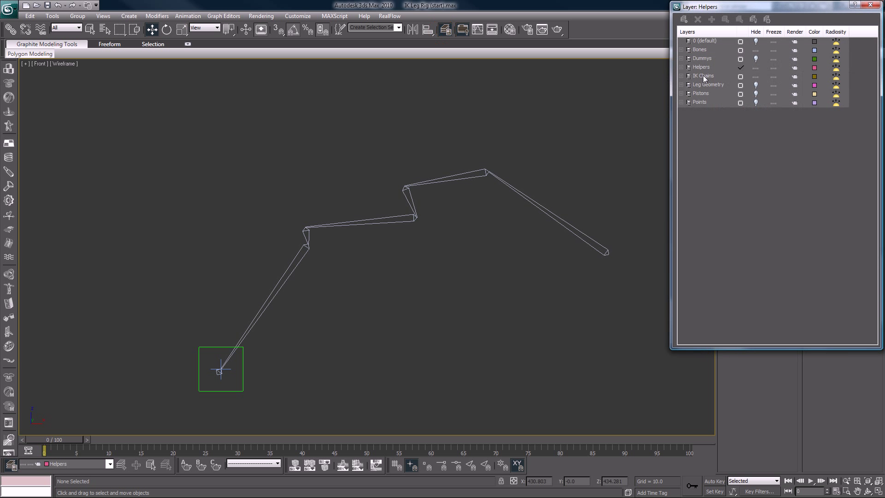
- Toggle layer visibility: IK Chains and Helpers hidden, Leg Geometry shown
left_click(756, 76)
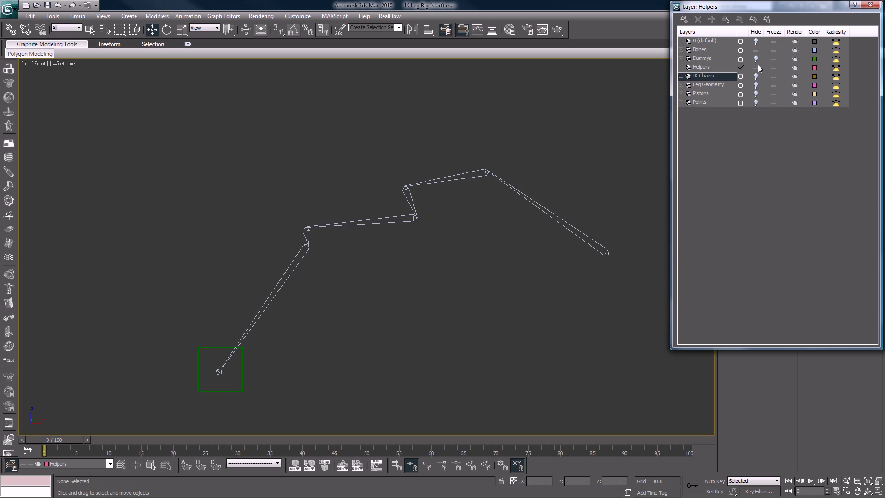
left_click(702, 67)
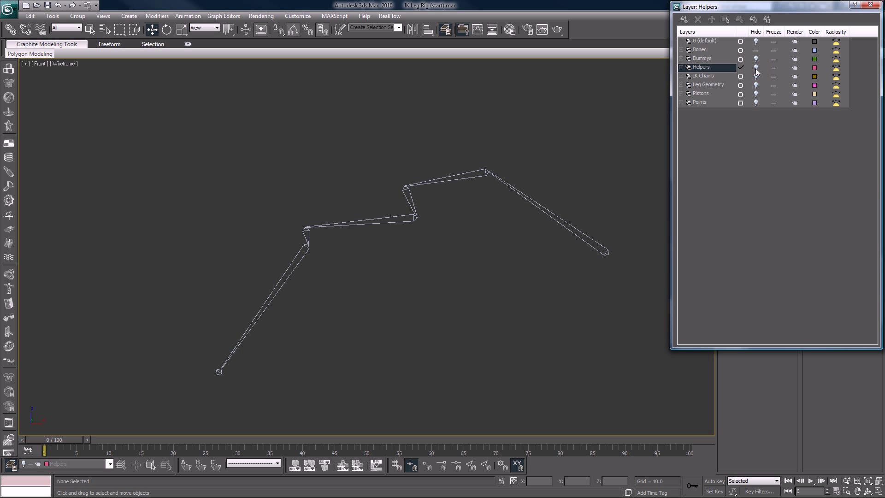
left_click(756, 84)
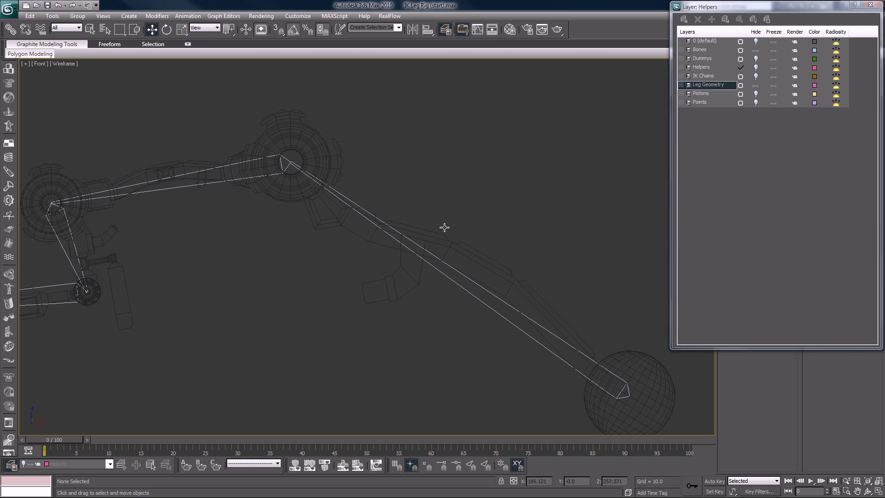
mouse_move(367, 158)
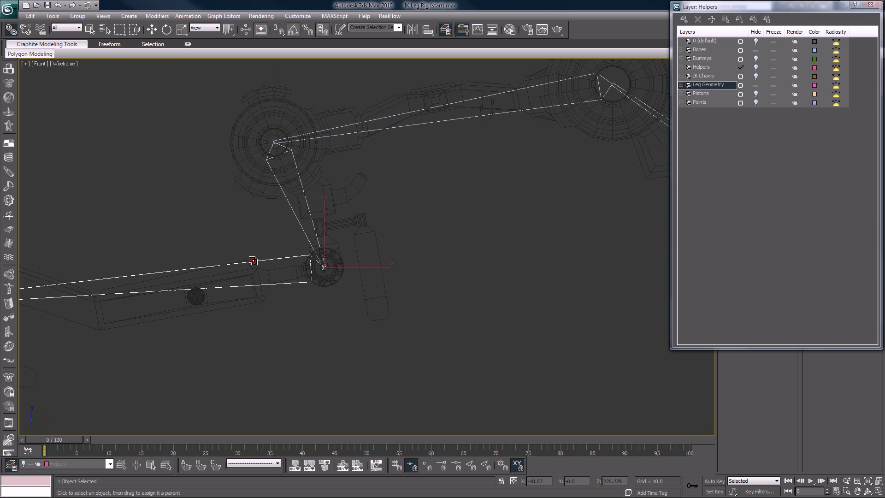
mouse_move(178, 275)
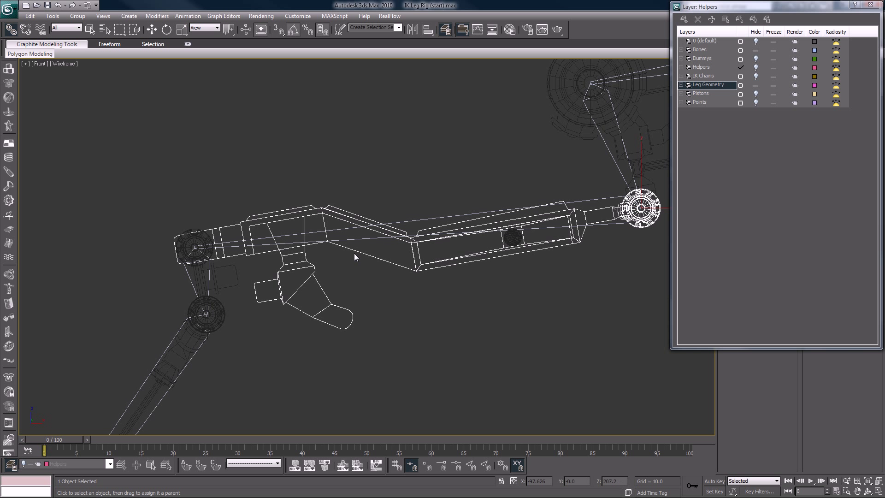
- Link the thigh and lower leg mesh pieces to their corresponding bones
left_click_drag(355, 257, 398, 223)
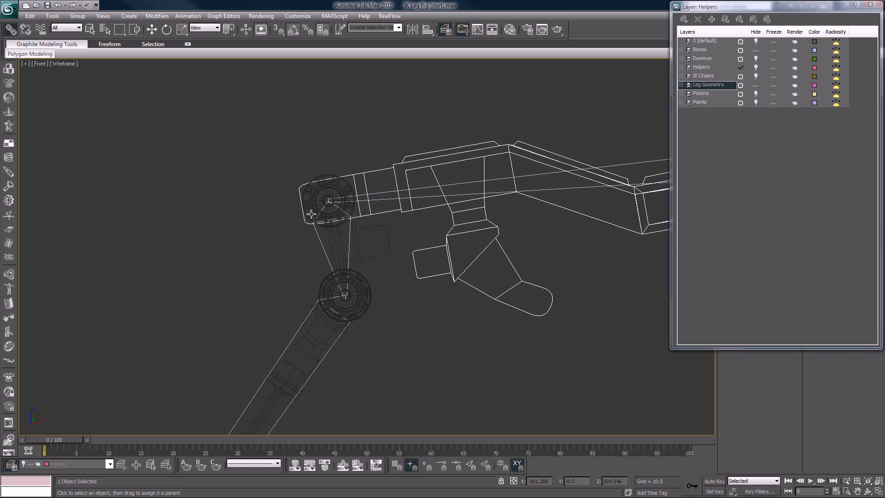
left_click(387, 236)
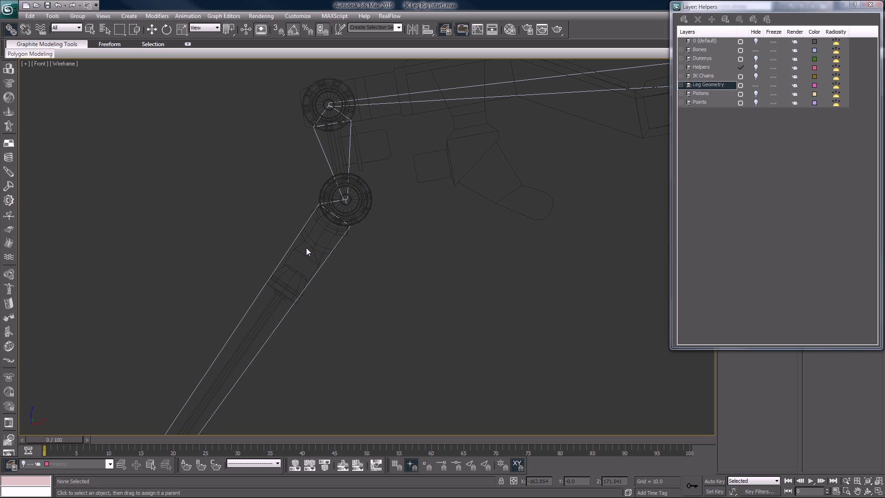
left_click(345, 198)
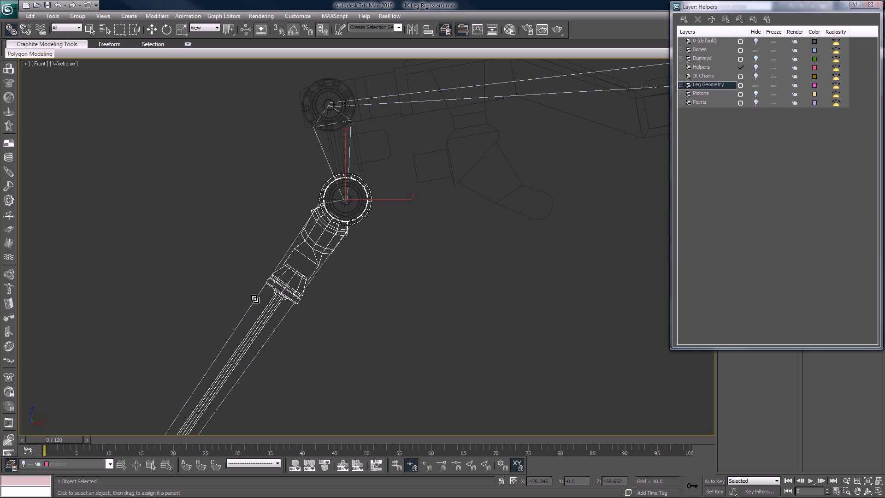
left_click_drag(255, 298, 316, 288)
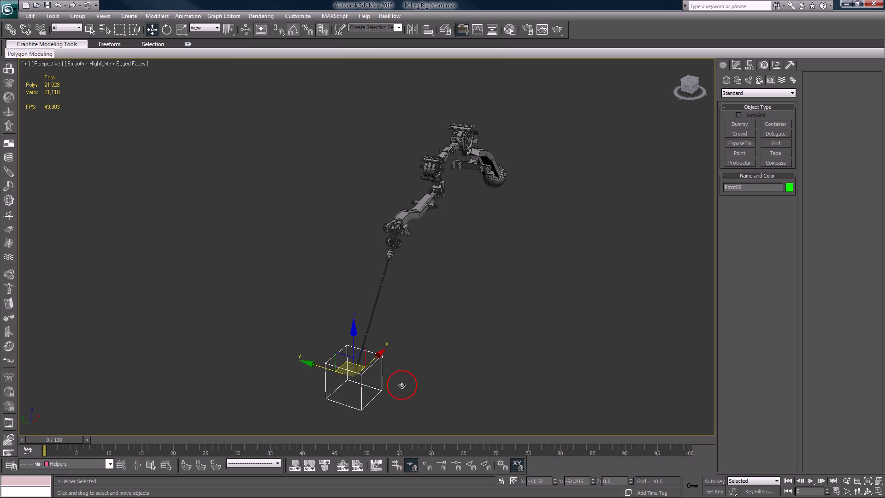
- Move Point08 around to check that the linked leg mesh follows
left_click_drag(402, 385, 236, 370)
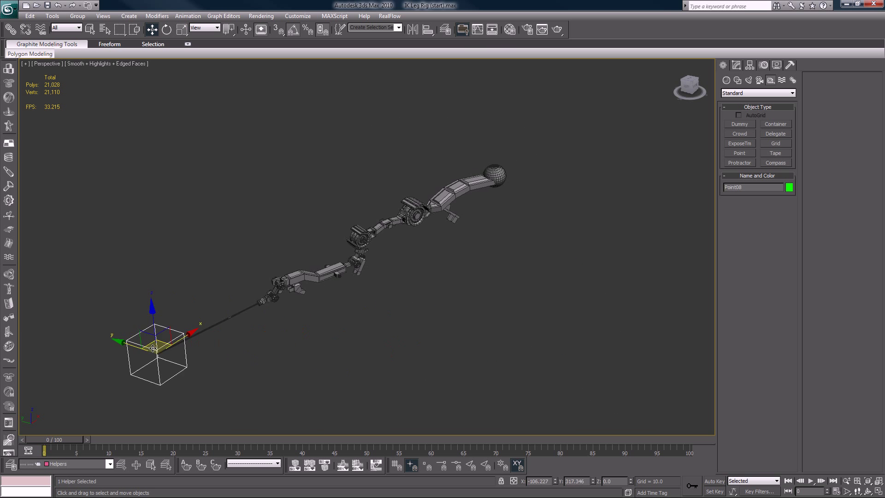
left_click_drag(153, 347, 133, 393)
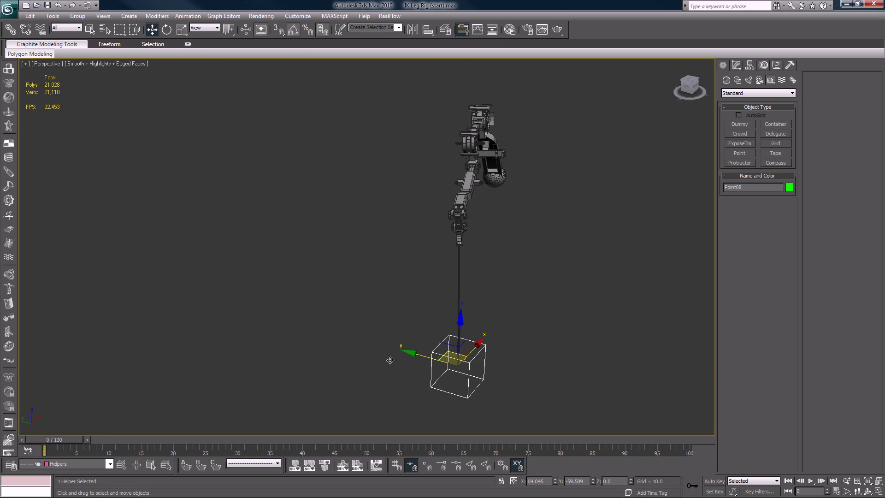
left_click_drag(458, 356, 322, 330)
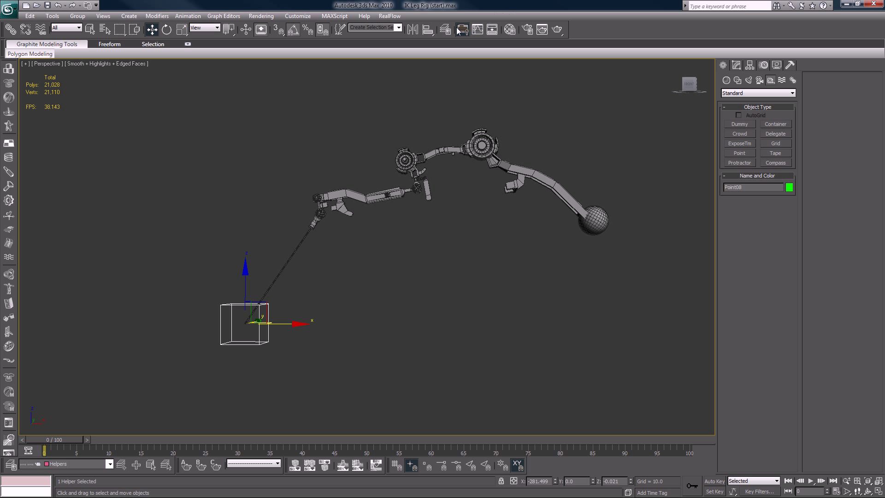
- Unhide the Pistons layer and move Point08 again to test the pistons
left_click(463, 29)
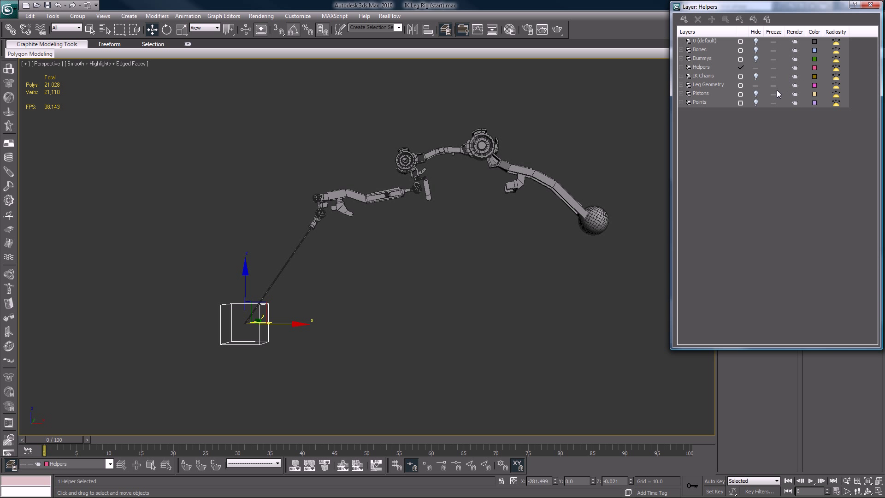
left_click(755, 93)
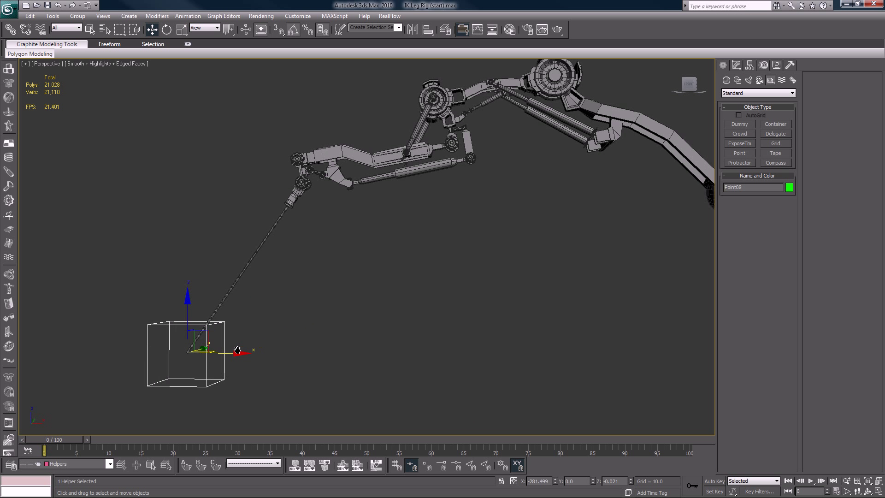
left_click_drag(234, 350, 148, 364)
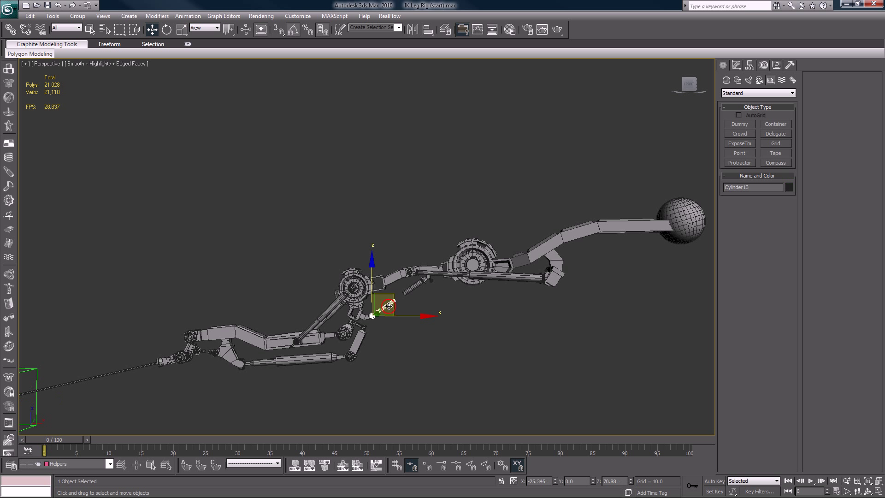
left_click_drag(387, 307, 432, 279)
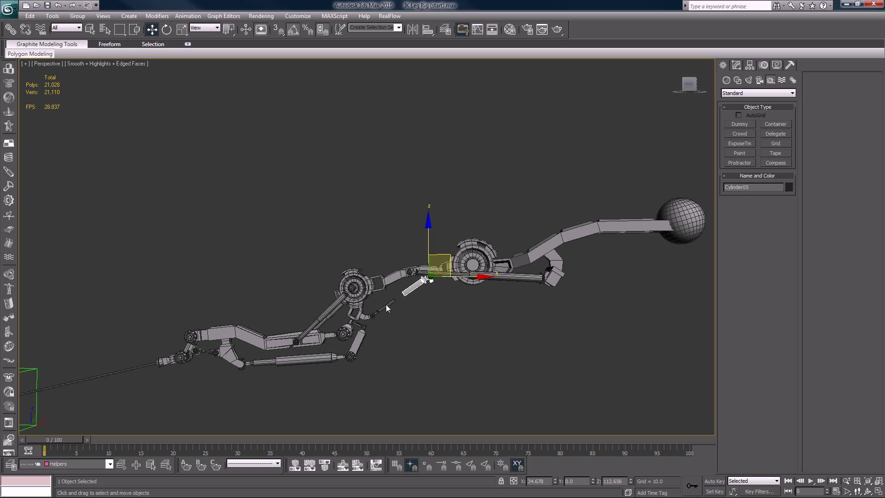
mouse_move(393, 313)
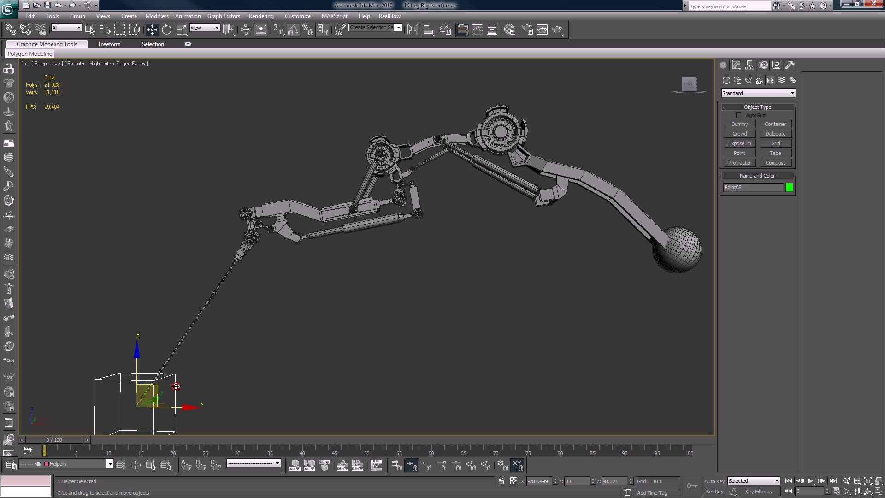
left_click_drag(176, 386, 282, 408)
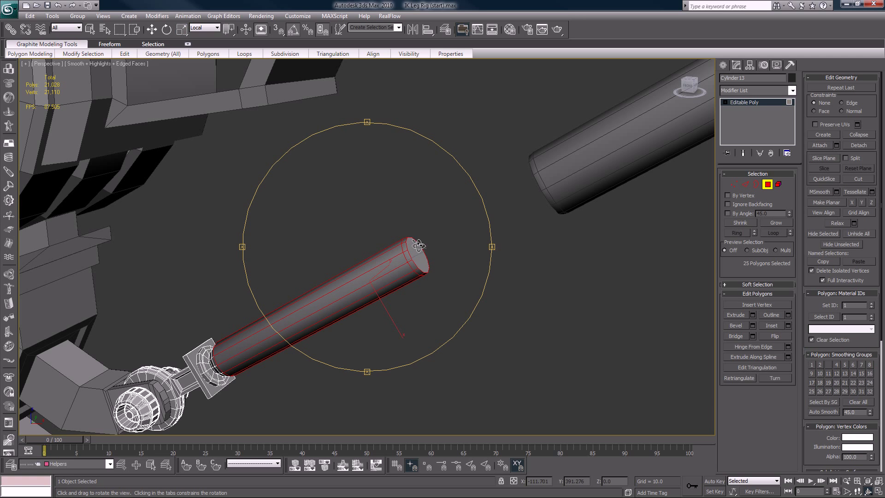
- Orbit the view around piston rod Cylinder13 to see its end
left_click_drag(416, 244, 485, 248)
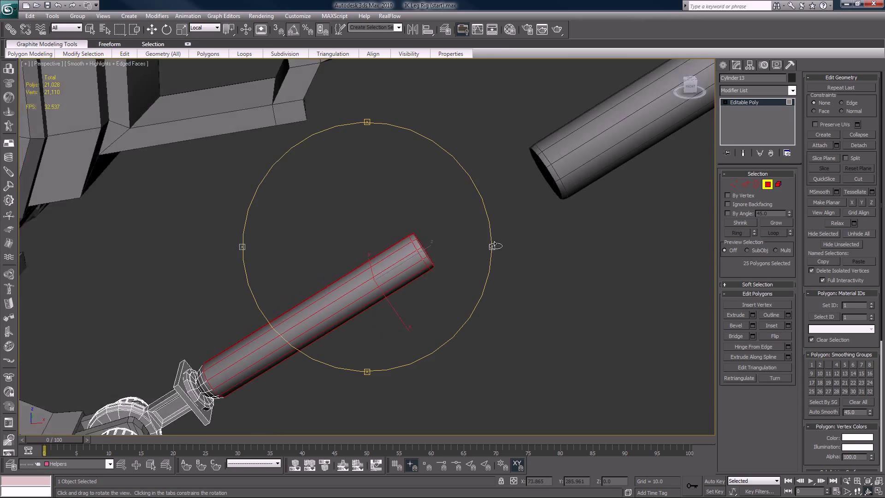
left_click_drag(496, 246, 480, 240)
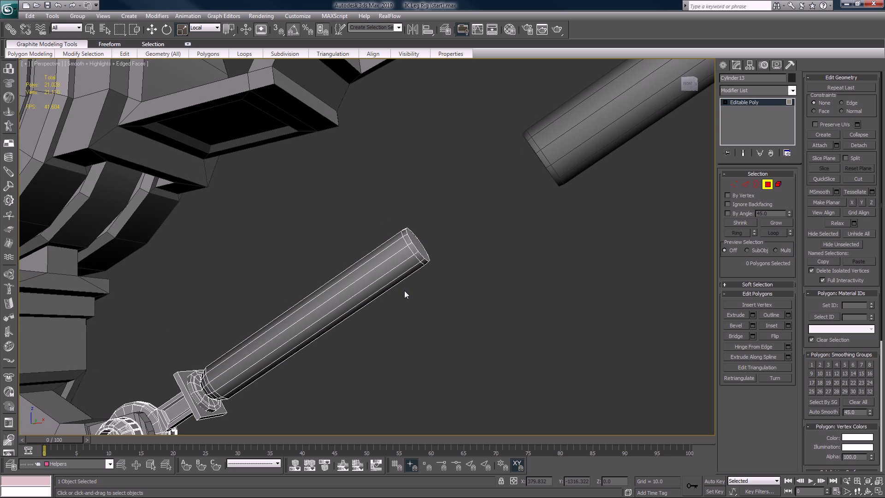
- Drag the rod's end polygons outward to lengthen the piston, then return to object level
left_click(413, 252)
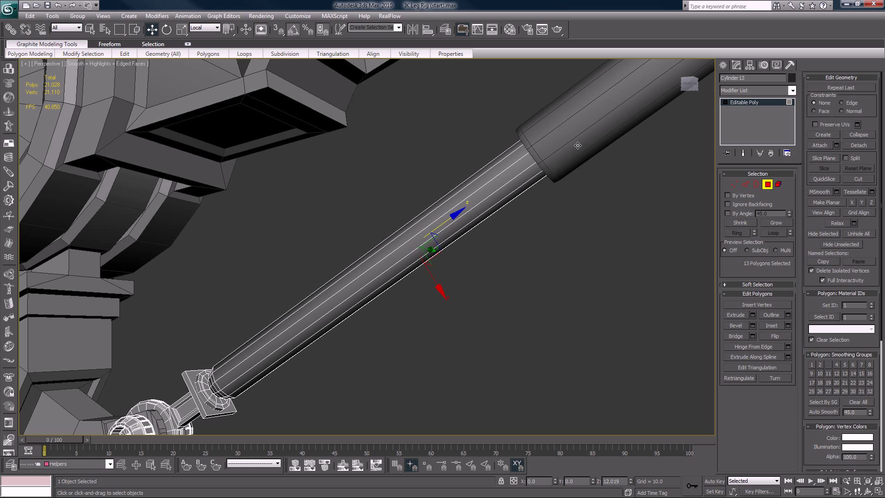
left_click_drag(429, 249, 507, 222)
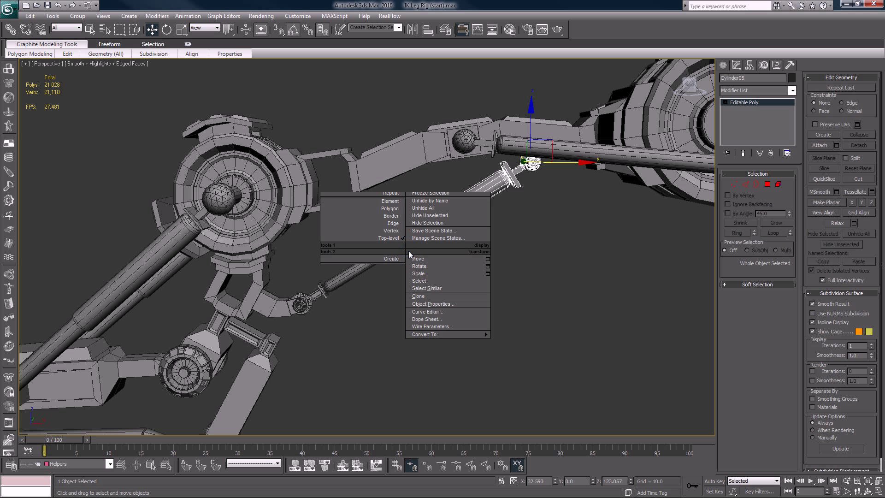
left_click(443, 179)
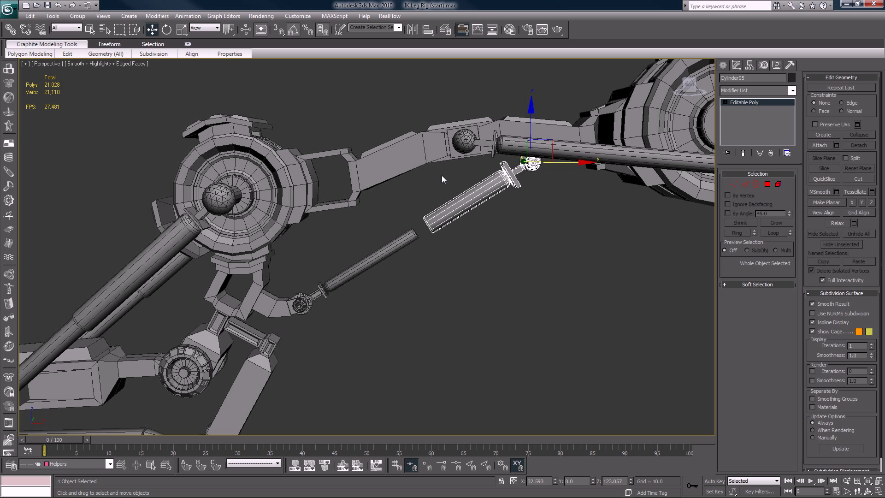
right_click(445, 194)
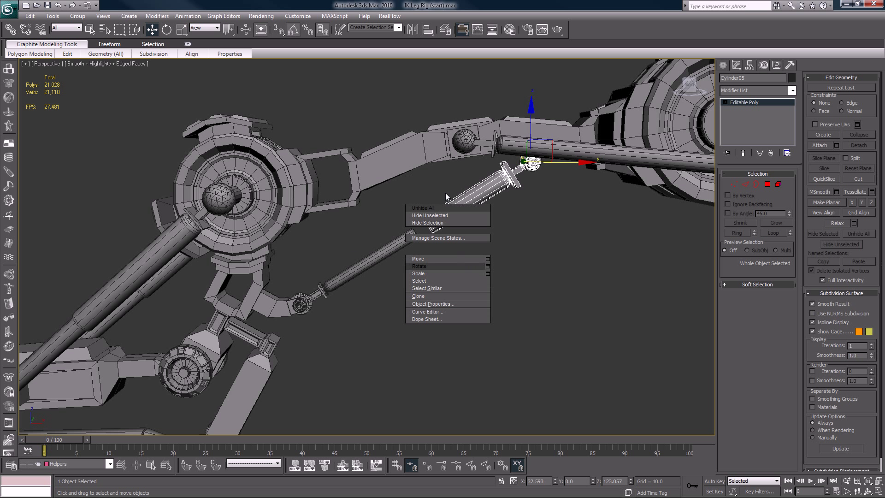
left_click(495, 211)
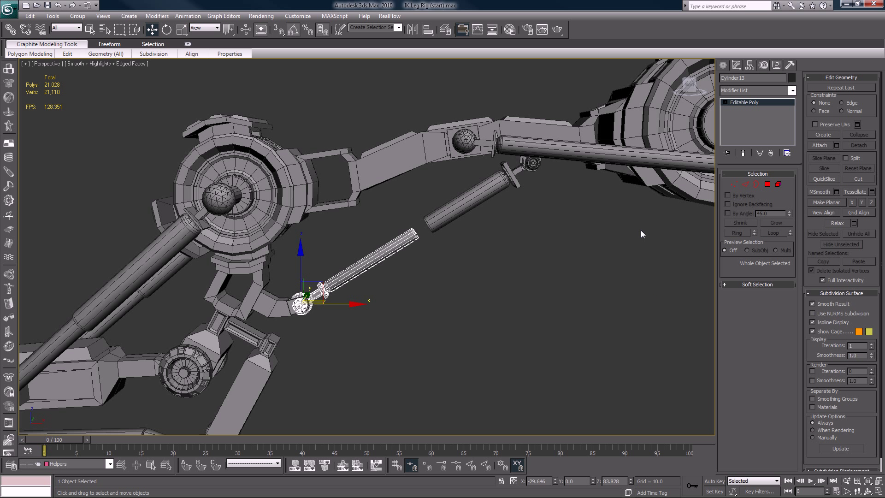
mouse_move(537, 236)
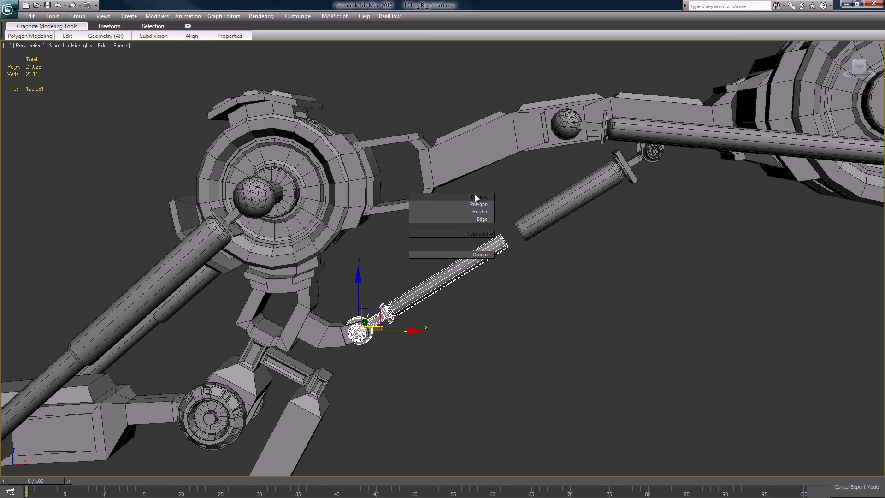
left_click(480, 203)
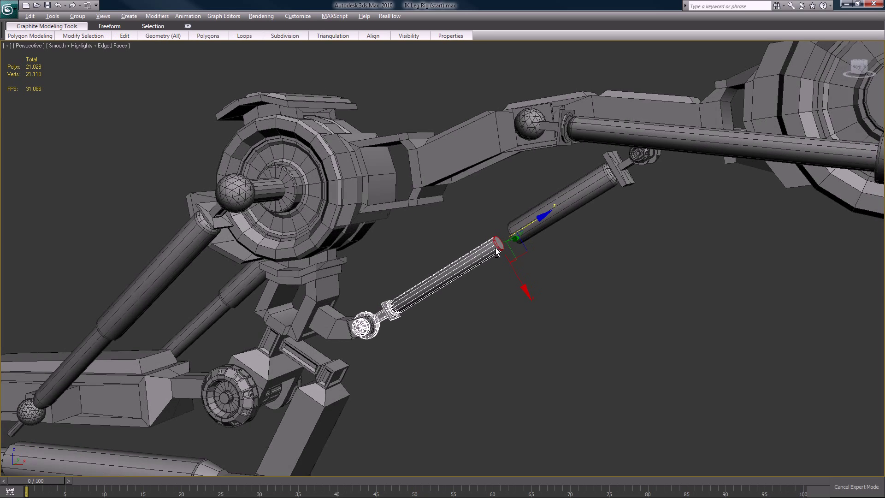
right_click(472, 261)
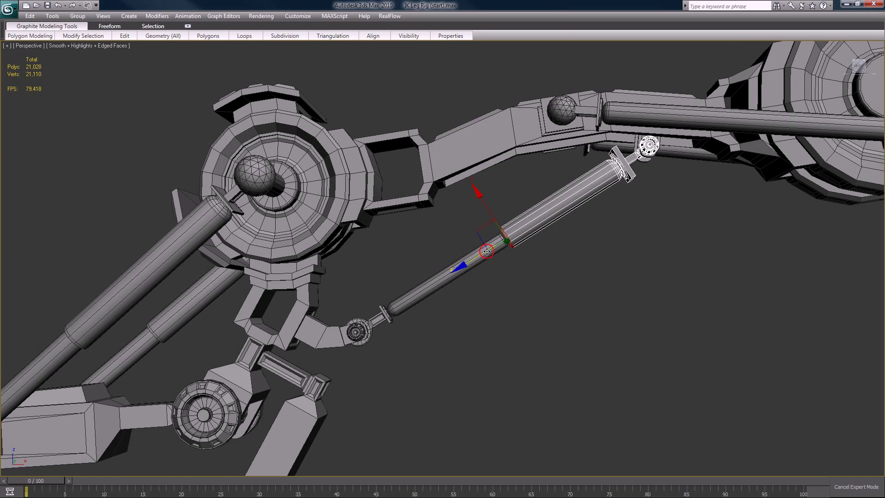
right_click(485, 251)
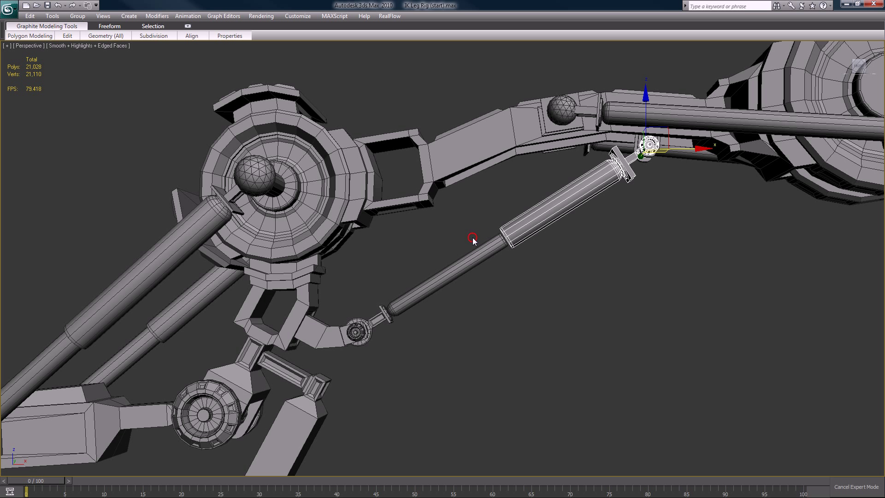
right_click(472, 240)
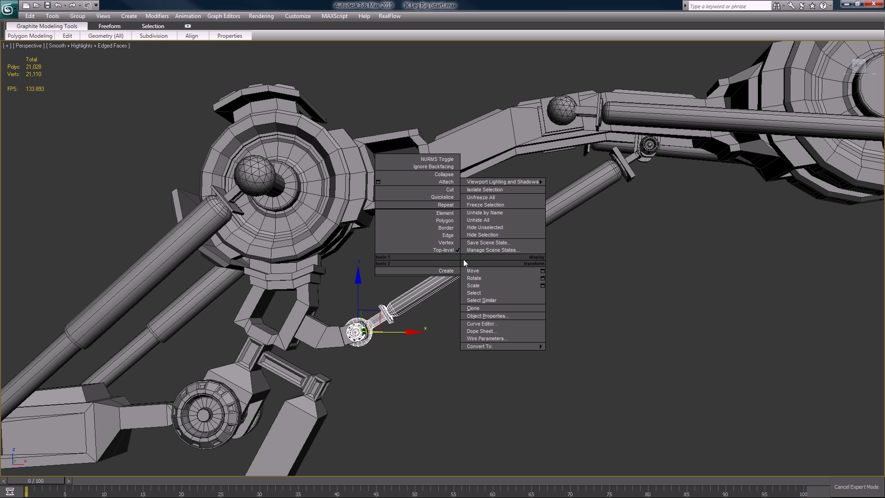
left_click(450, 222)
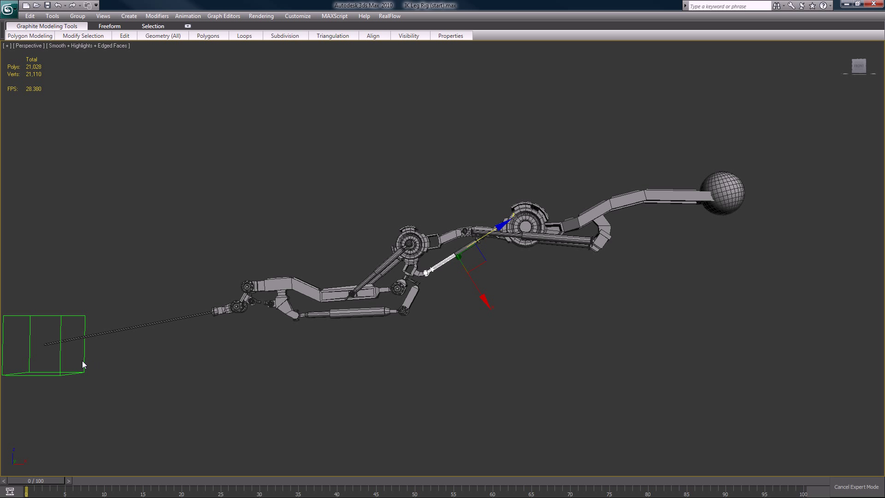
mouse_move(71, 350)
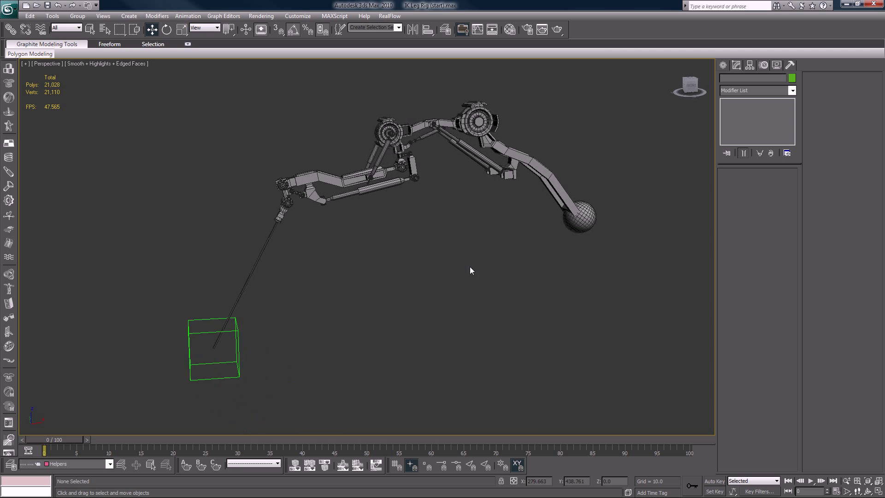
- Select Point08 and drag it left and back to stretch the leg and pistons
left_click(213, 348)
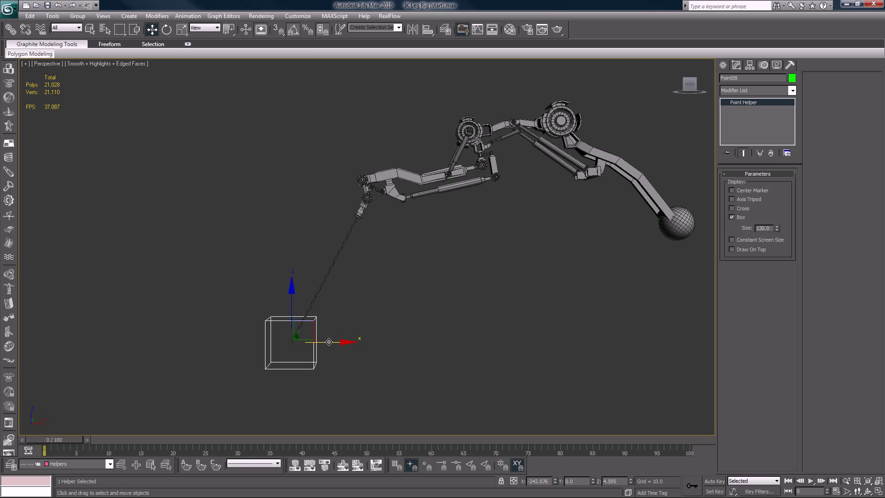
left_click_drag(329, 342, 141, 364)
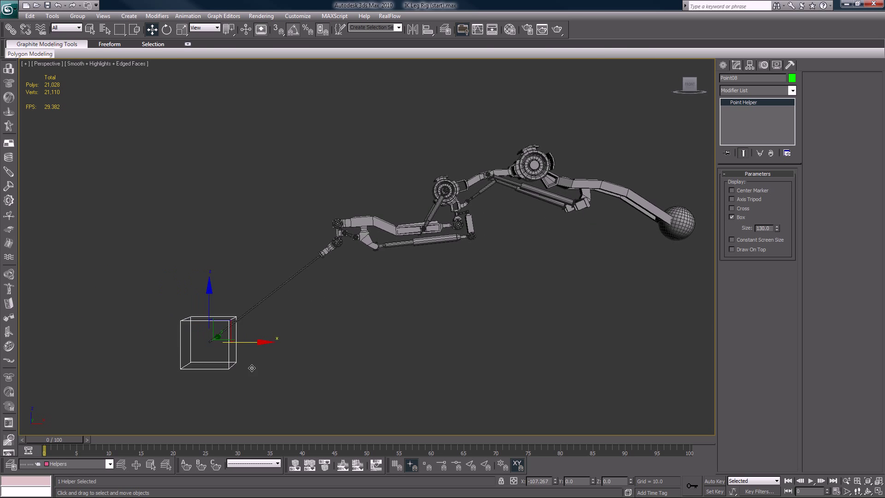
left_click_drag(217, 337, 282, 333)
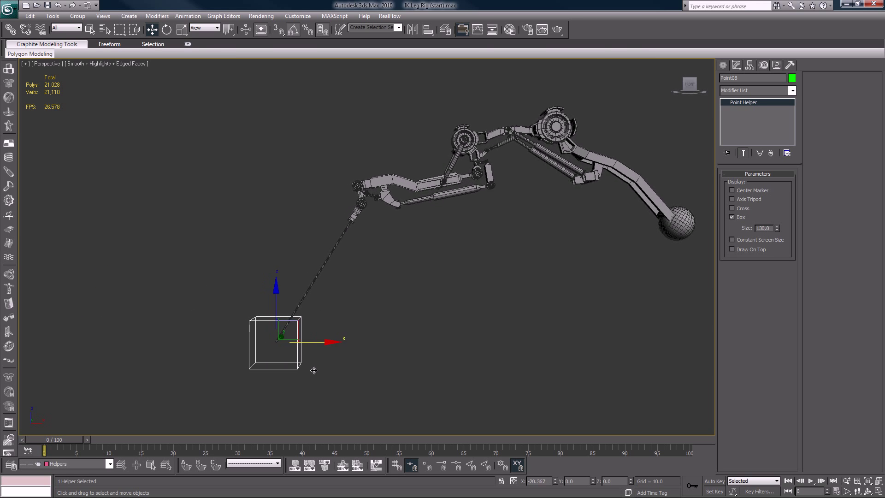
left_click_drag(276, 336, 294, 337)
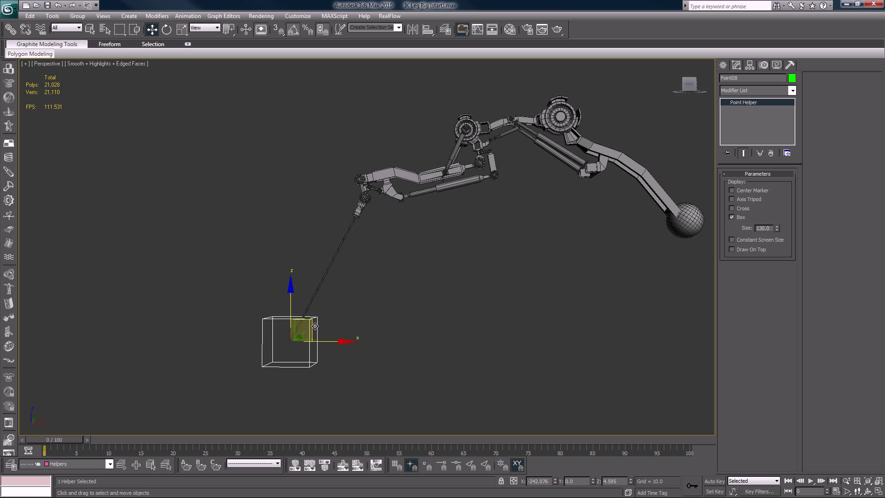
left_click_drag(314, 327, 304, 326)
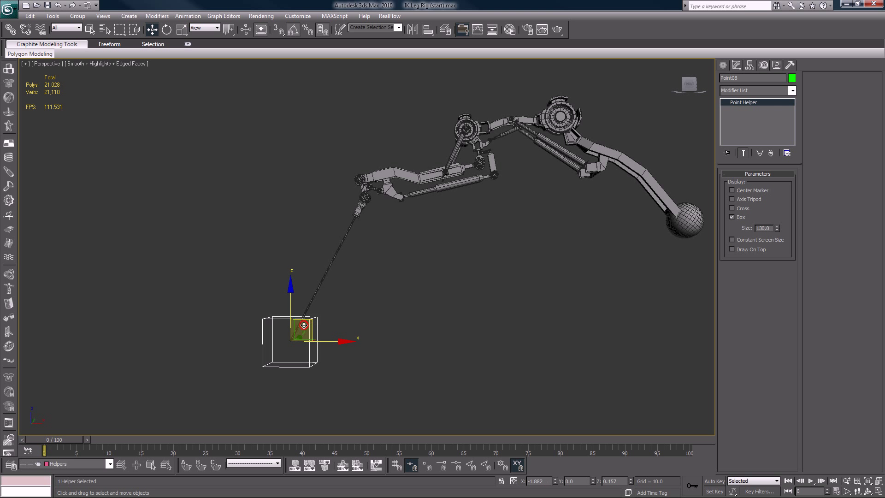
left_click_drag(304, 326, 137, 347)
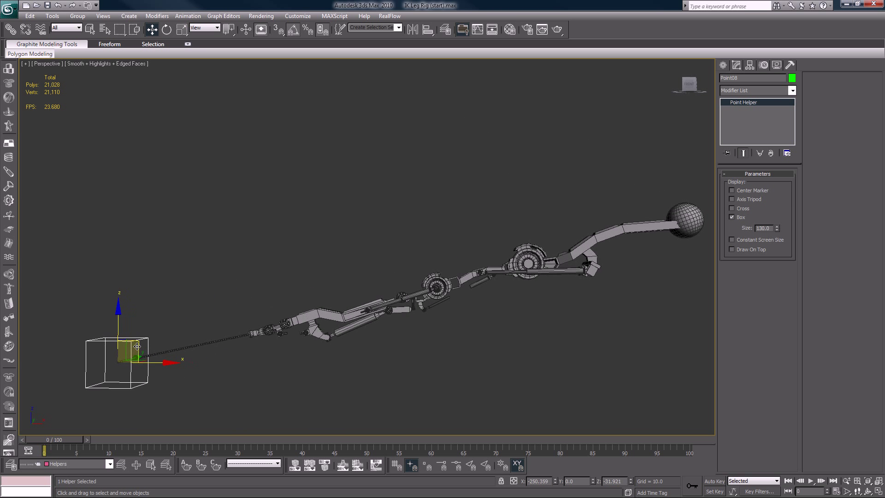
left_click_drag(137, 345, 270, 342)
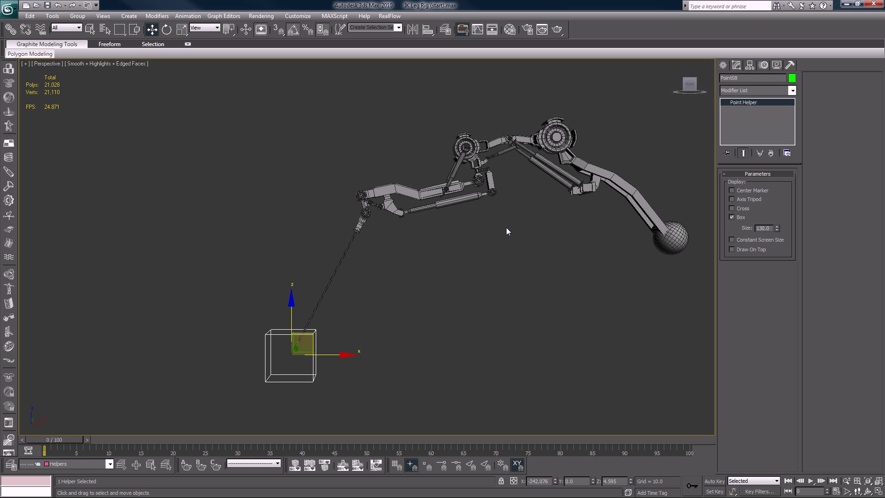
mouse_move(320, 339)
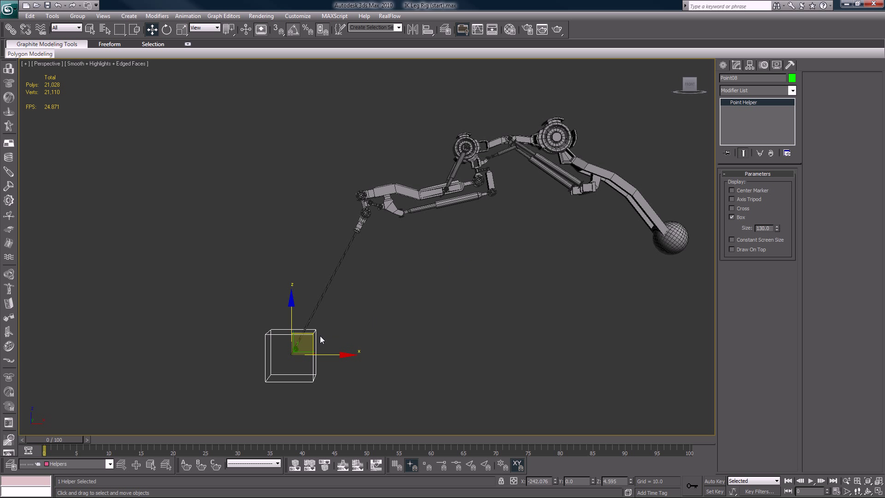
- Pull Point08 far left and back, then return the leg to its bent rest pose
left_click_drag(299, 344, 105, 339)
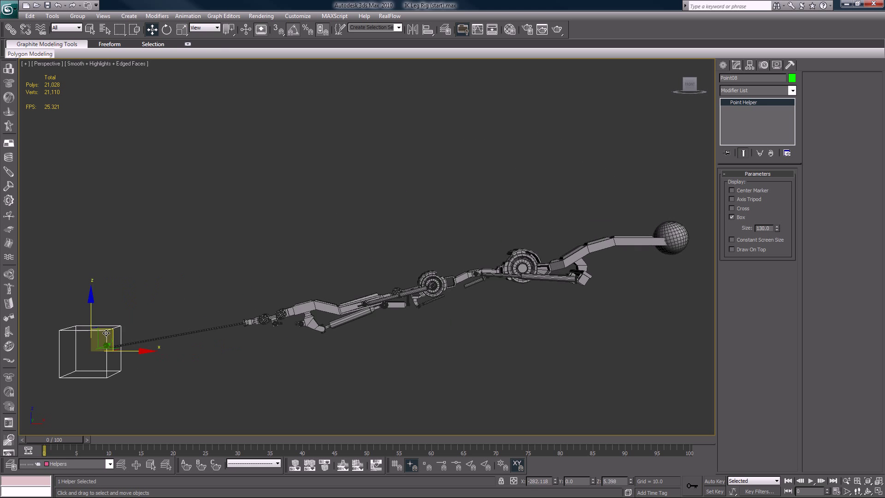
left_click_drag(106, 333, 345, 328)
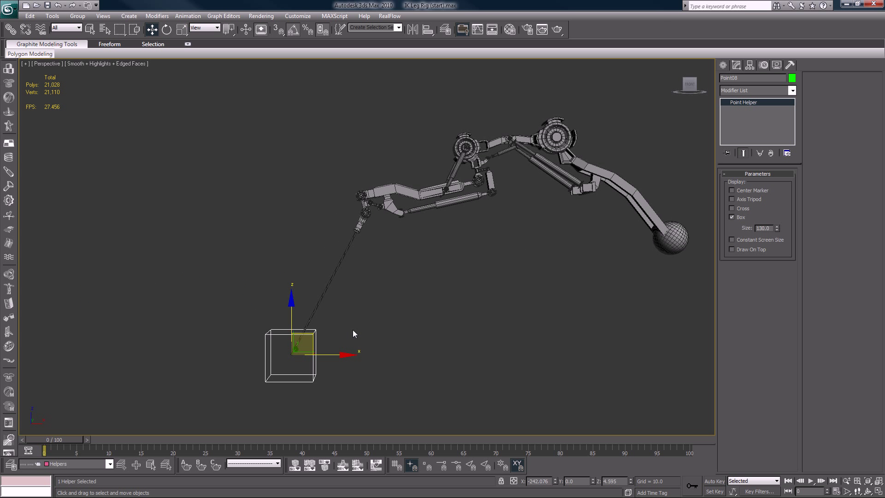
mouse_move(369, 315)
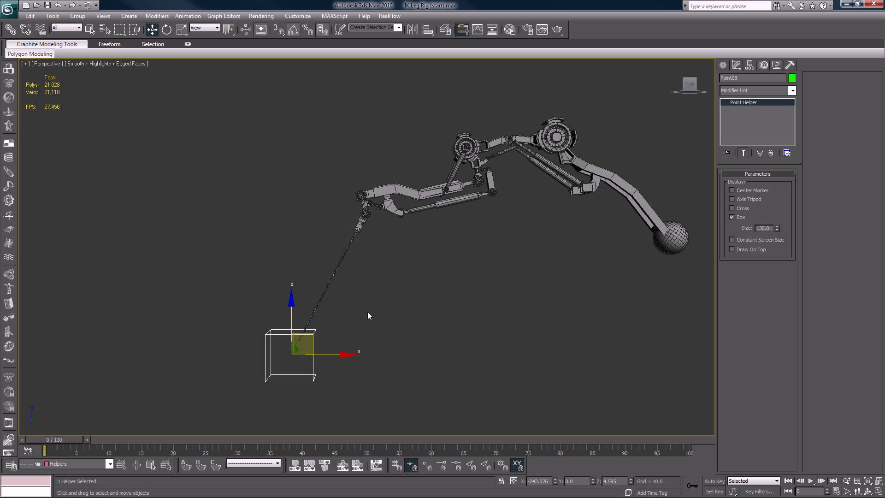
mouse_move(385, 320)
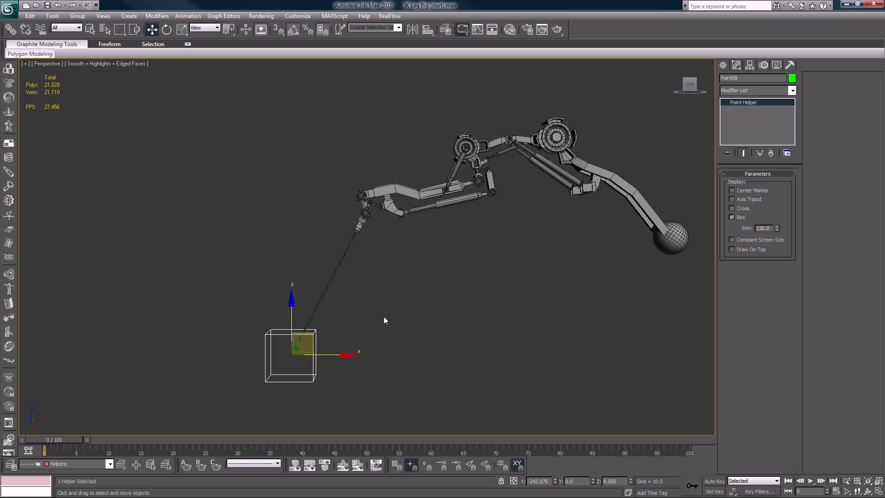
mouse_move(326, 342)
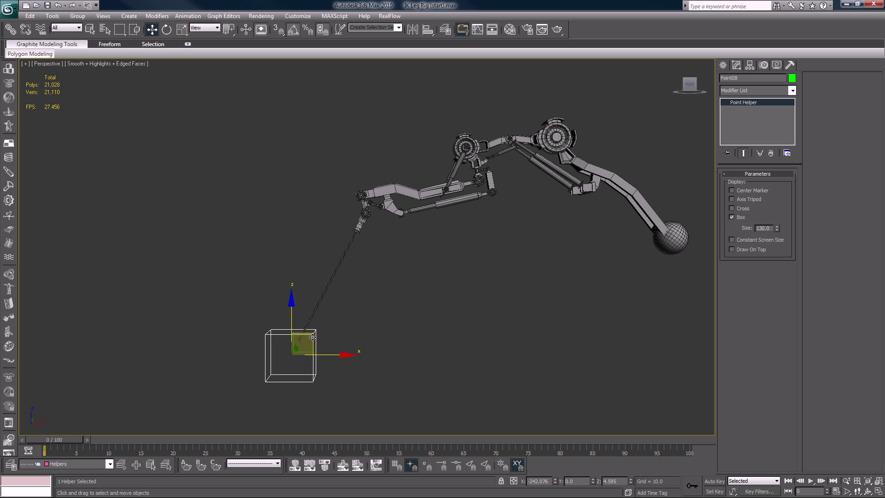
left_click_drag(314, 338, 264, 338)
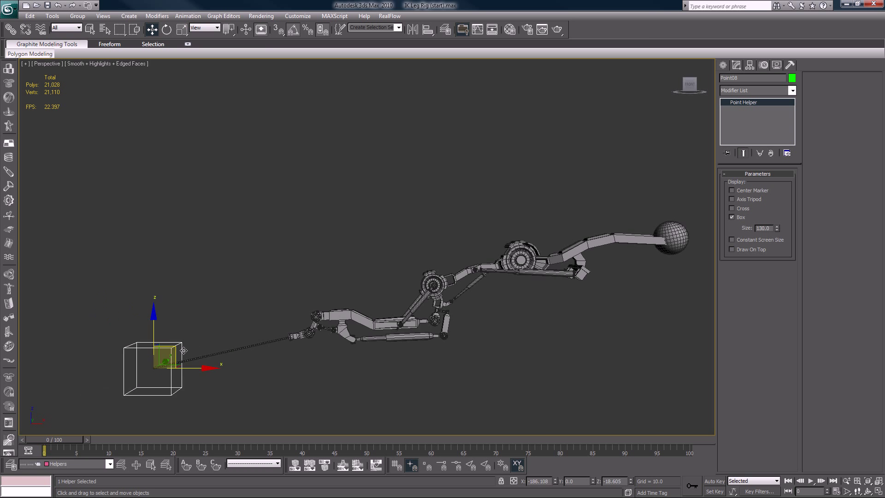
left_click_drag(169, 361, 291, 350)
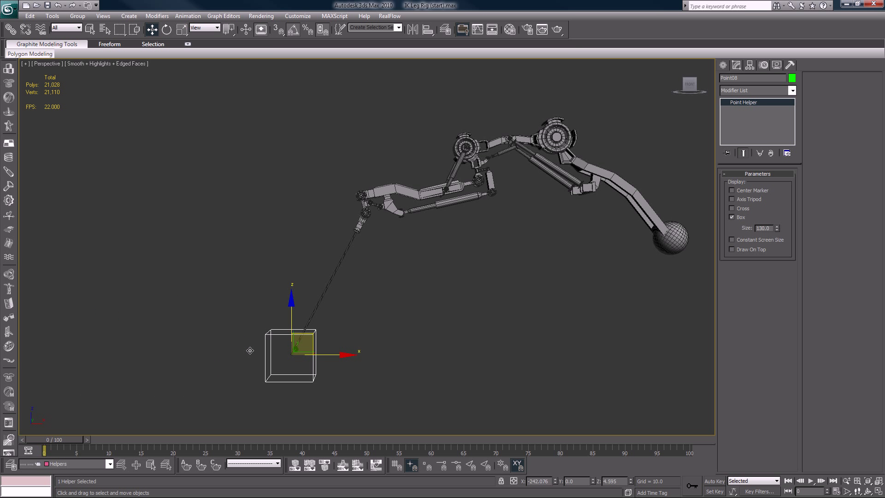
mouse_move(370, 322)
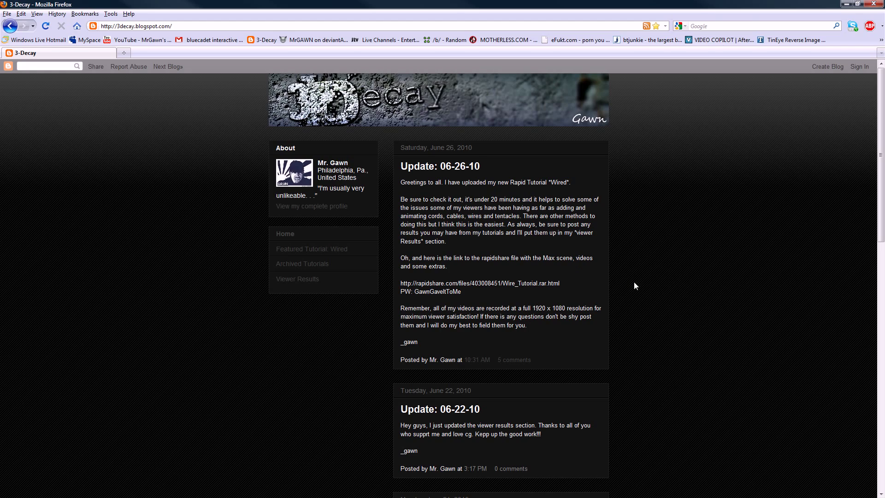
- Open the 06-26-10 update post's five comments and scroll through them
scroll("down", 3)
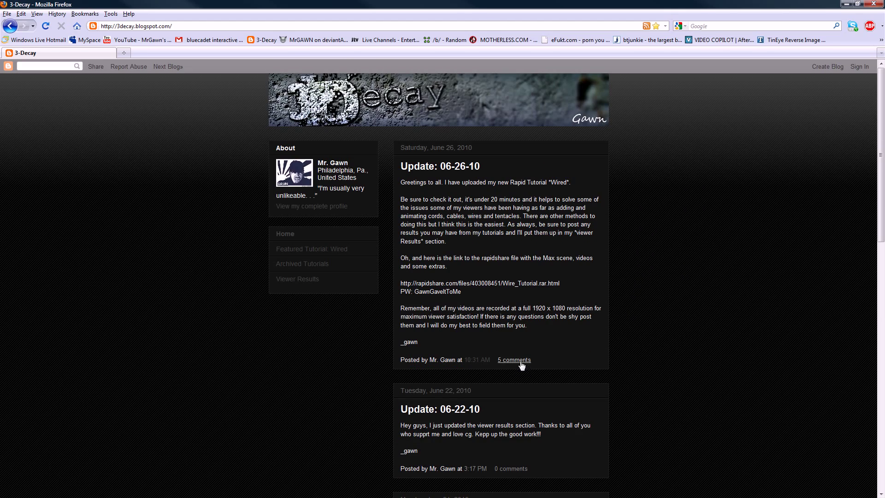
left_click(514, 360)
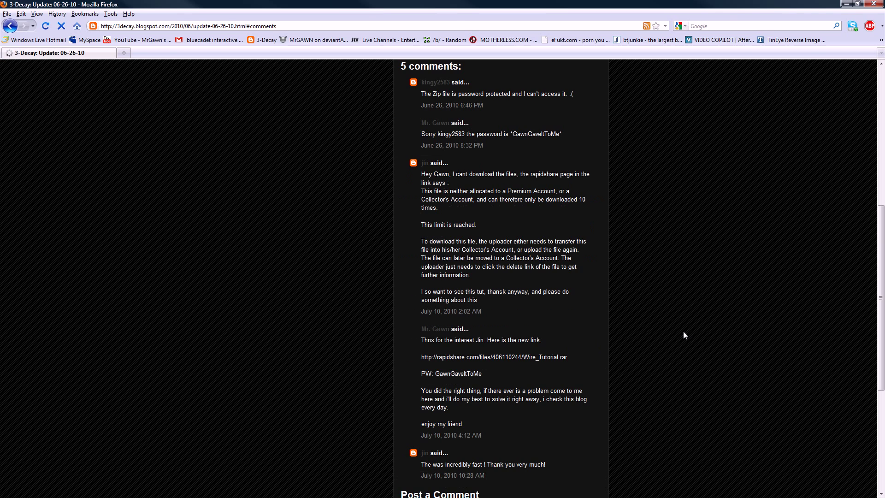
scroll("down", 3)
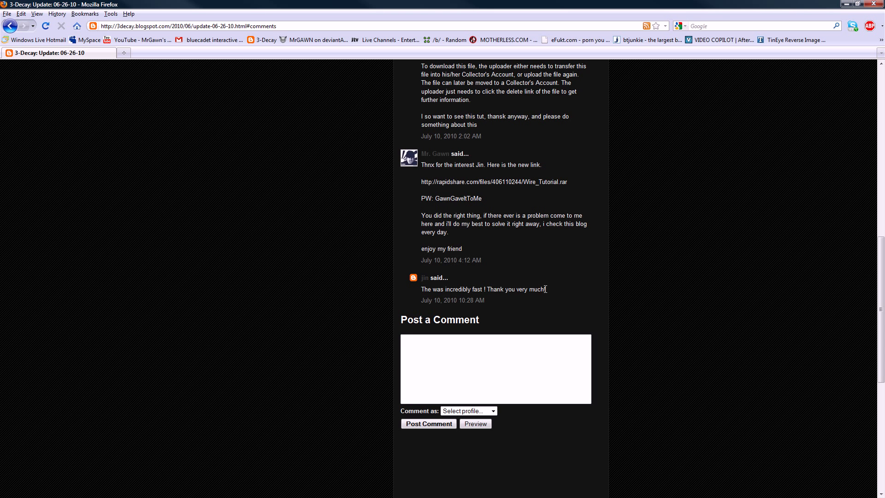
mouse_move(651, 308)
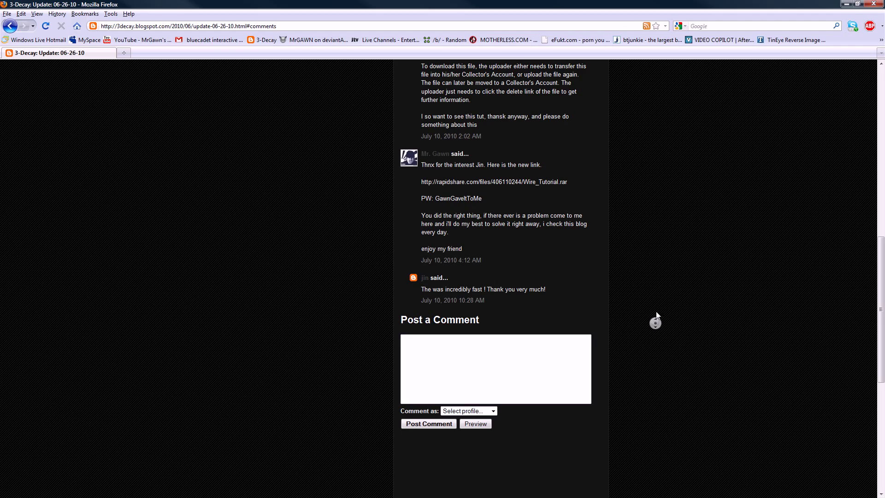
scroll("up", 3)
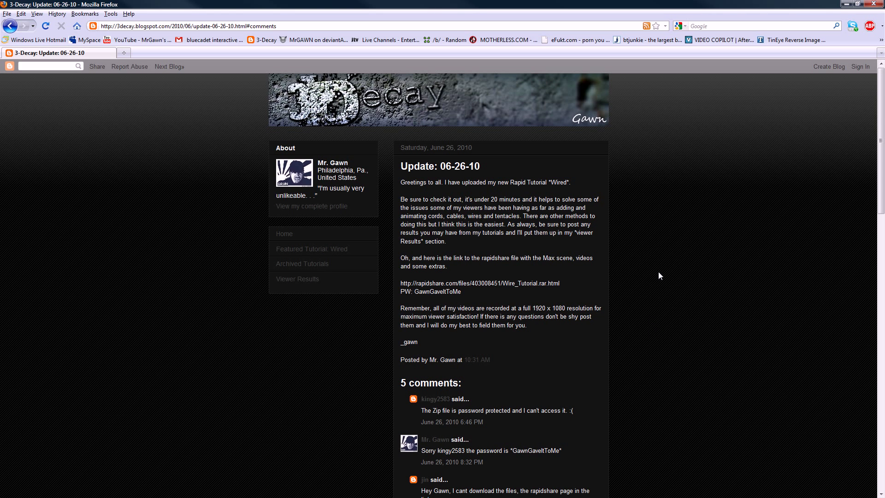
mouse_move(623, 278)
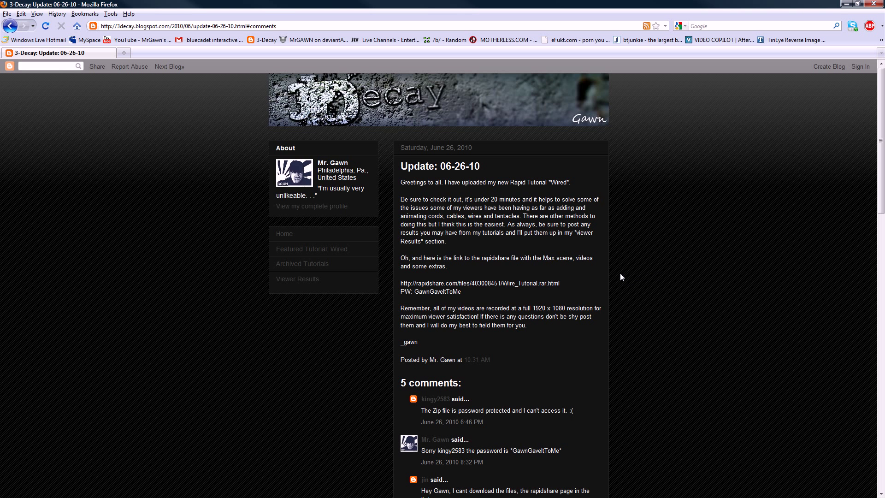
mouse_move(397, 275)
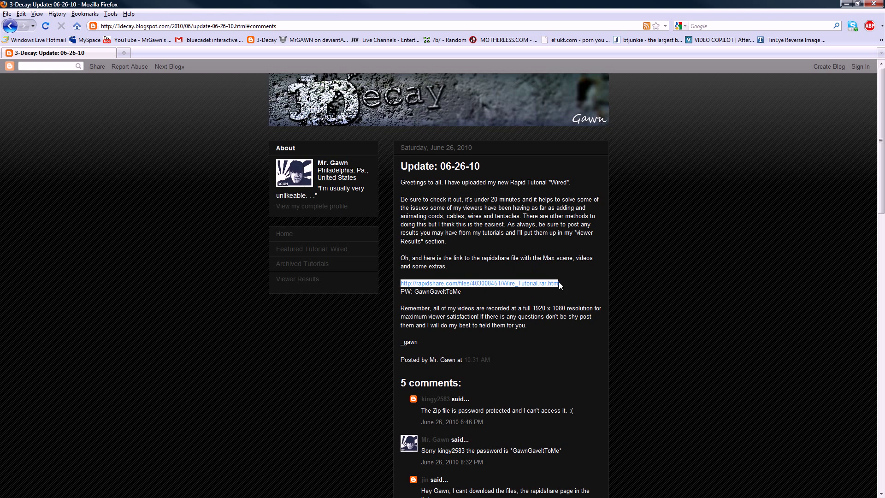
mouse_move(471, 313)
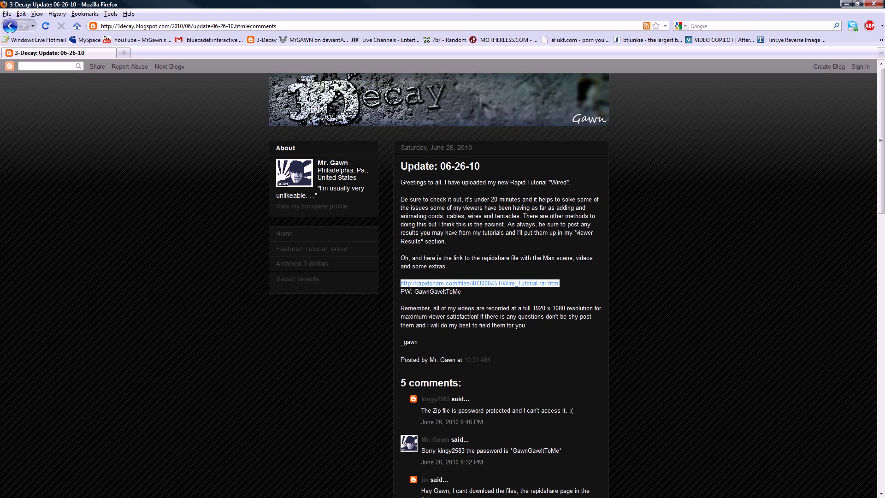
mouse_move(540, 258)
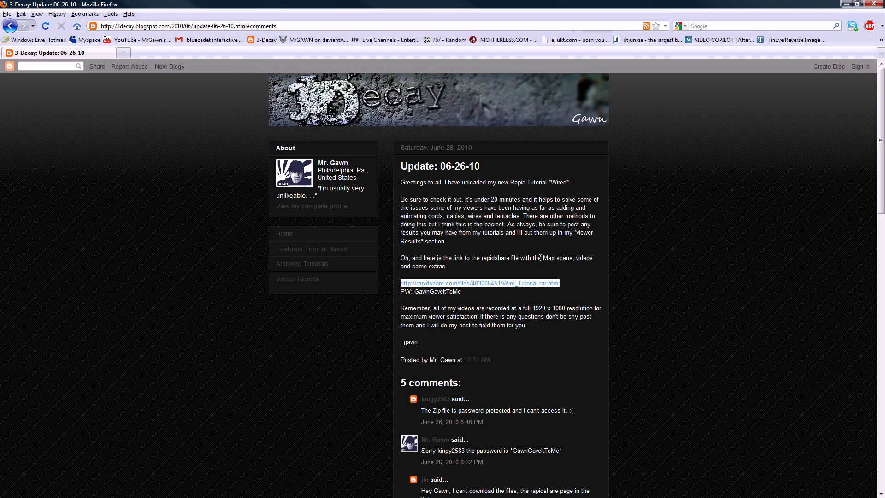